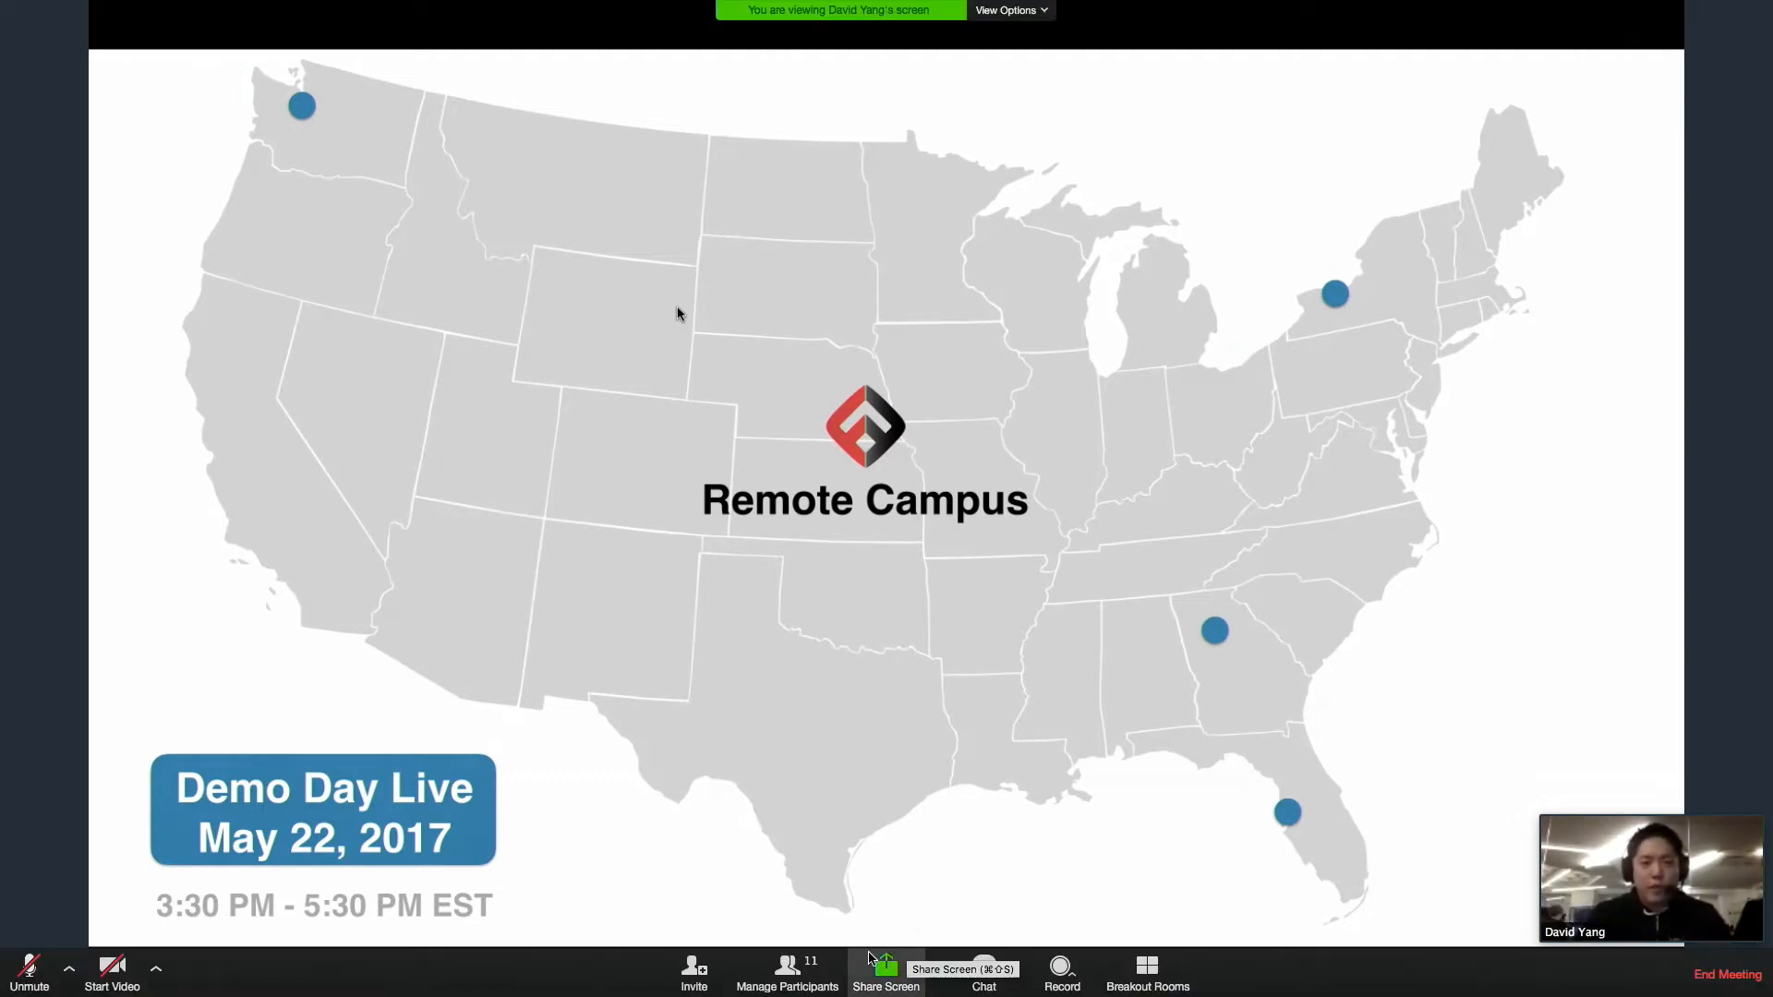
- Cancel a screen share, then split the GDP bubbles into high, medium, low groups
click(886, 968)
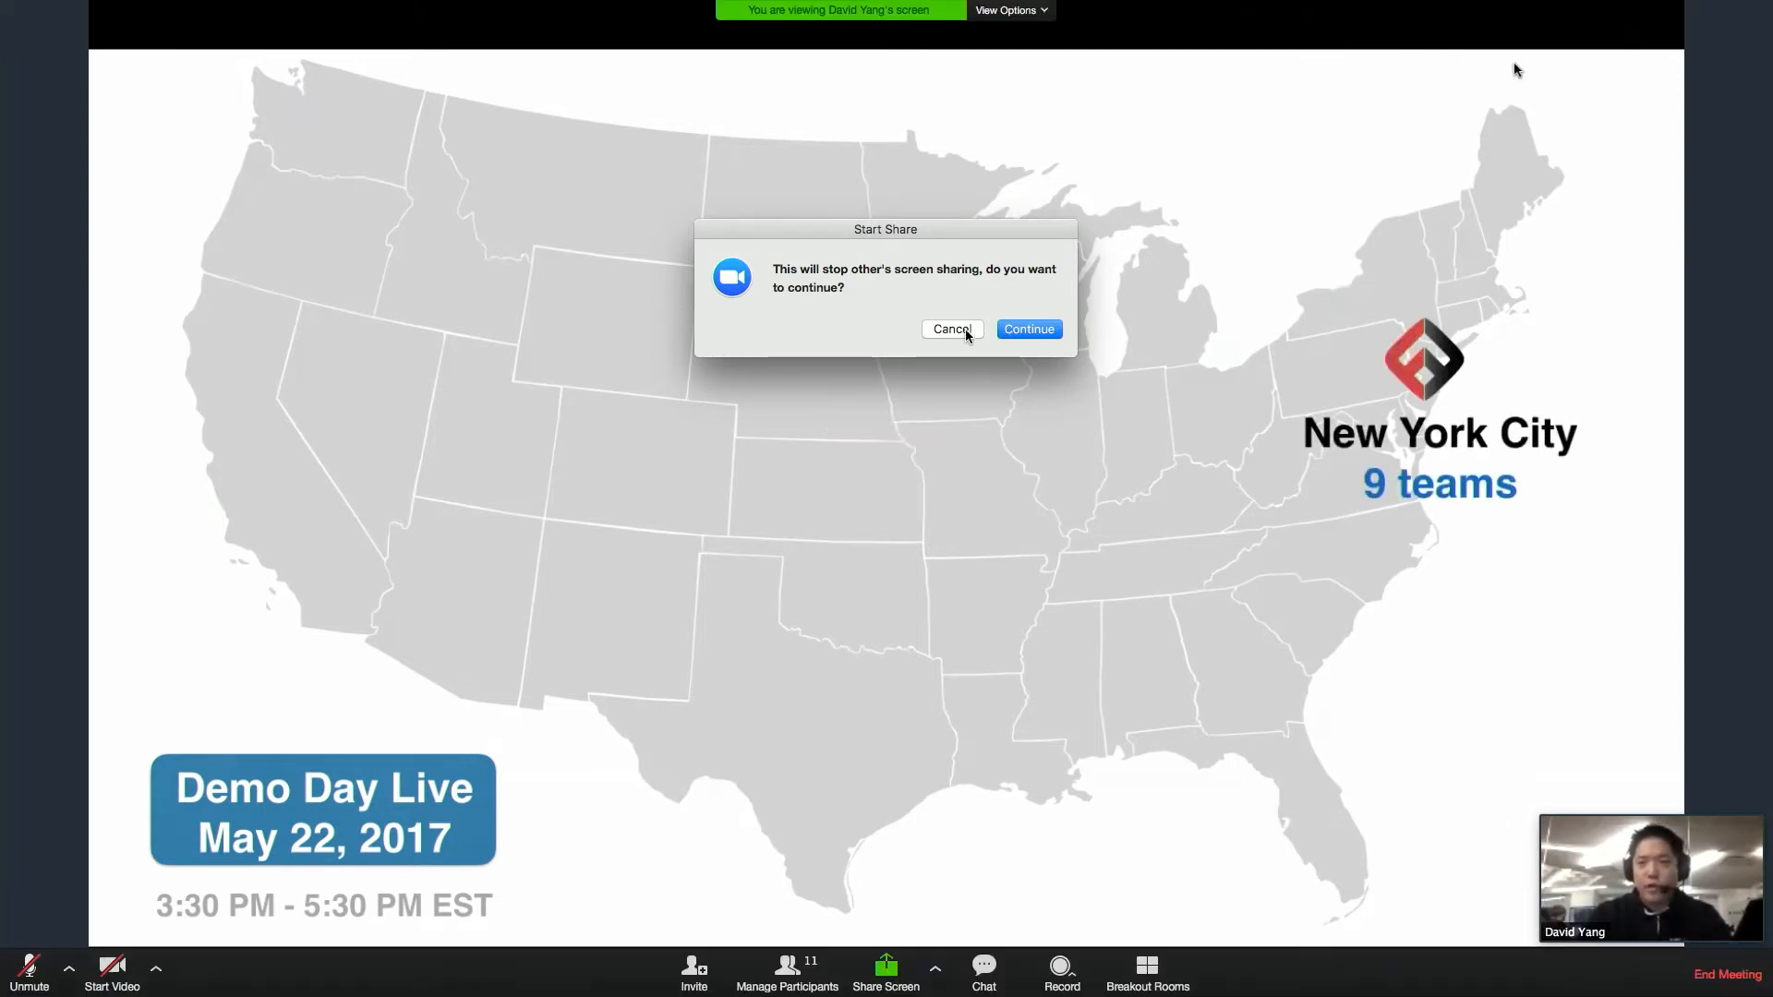
mouse_move(255, 188)
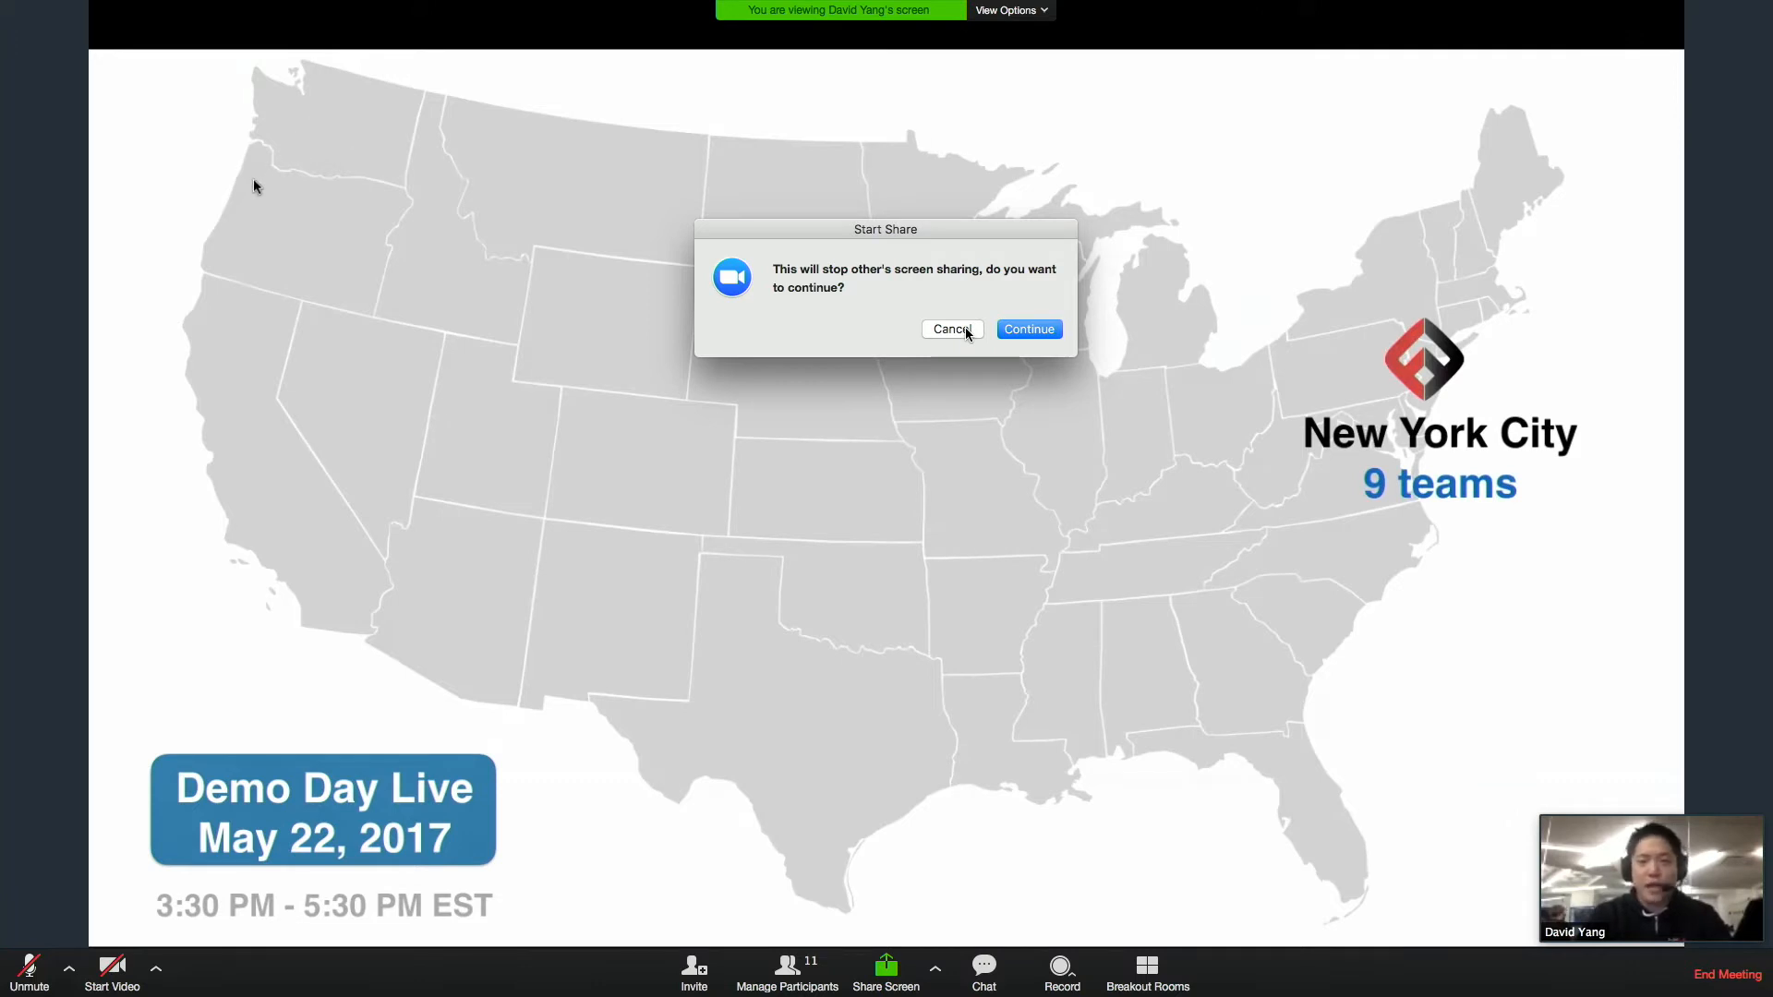
click(952, 329)
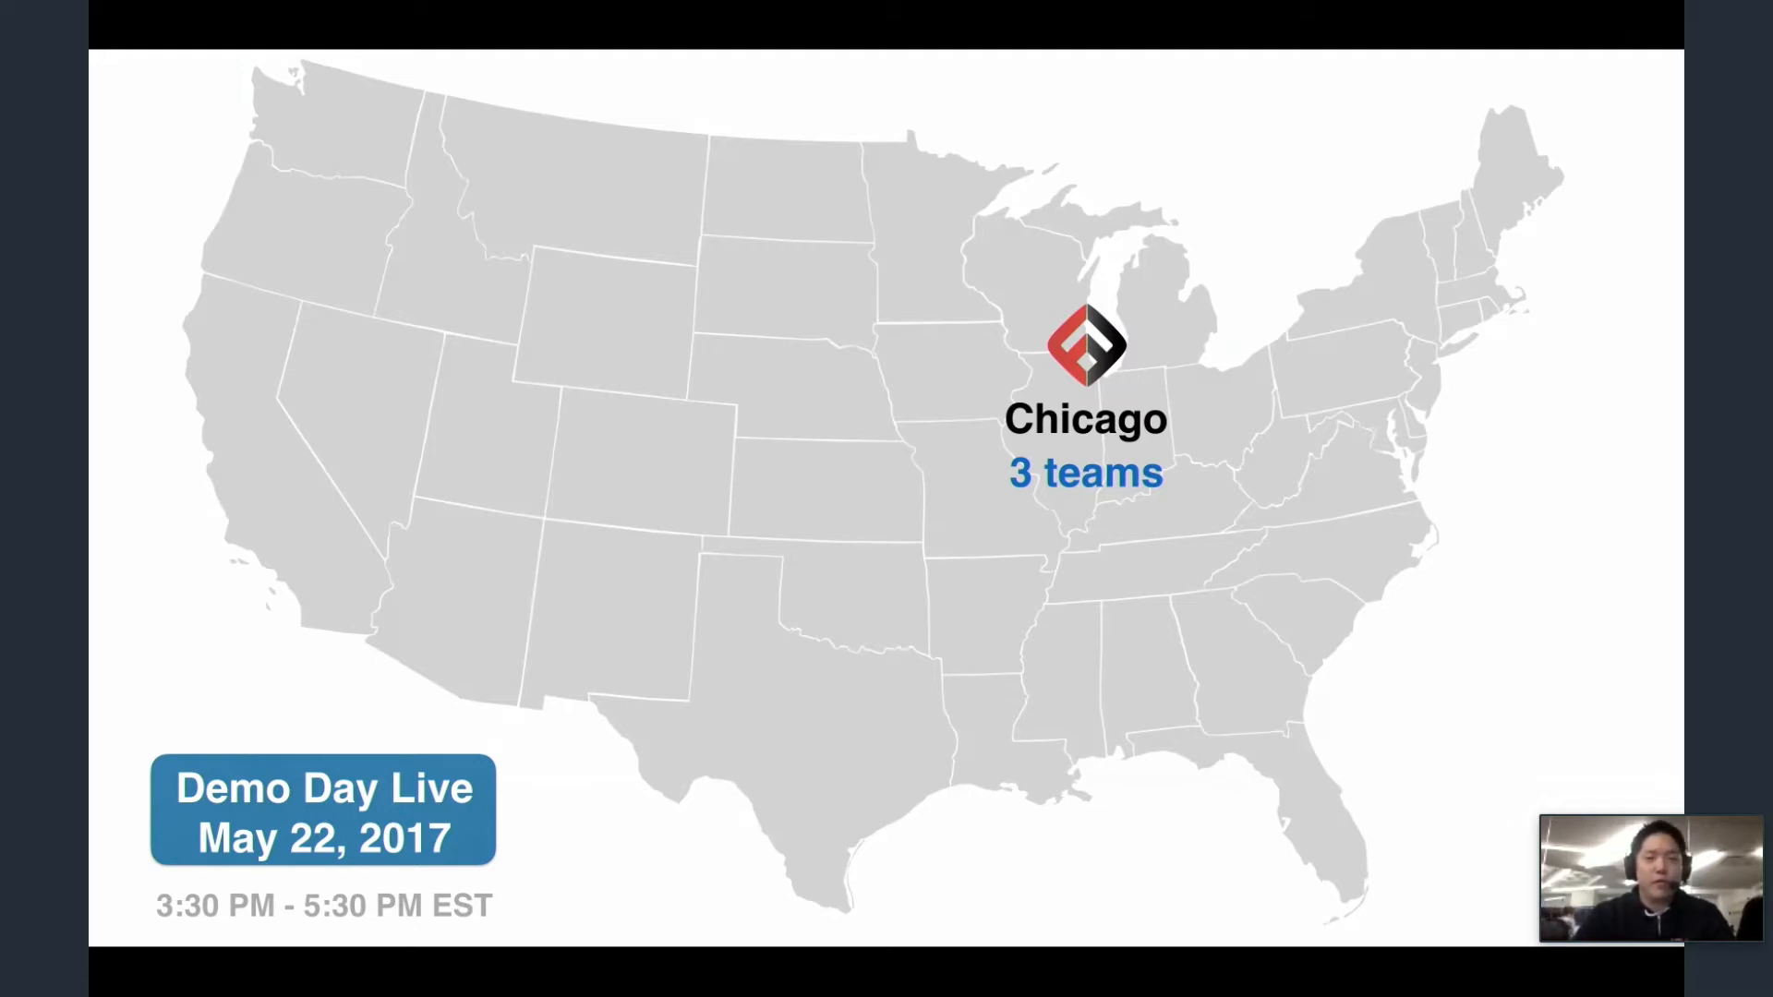
mouse_move(1295, 7)
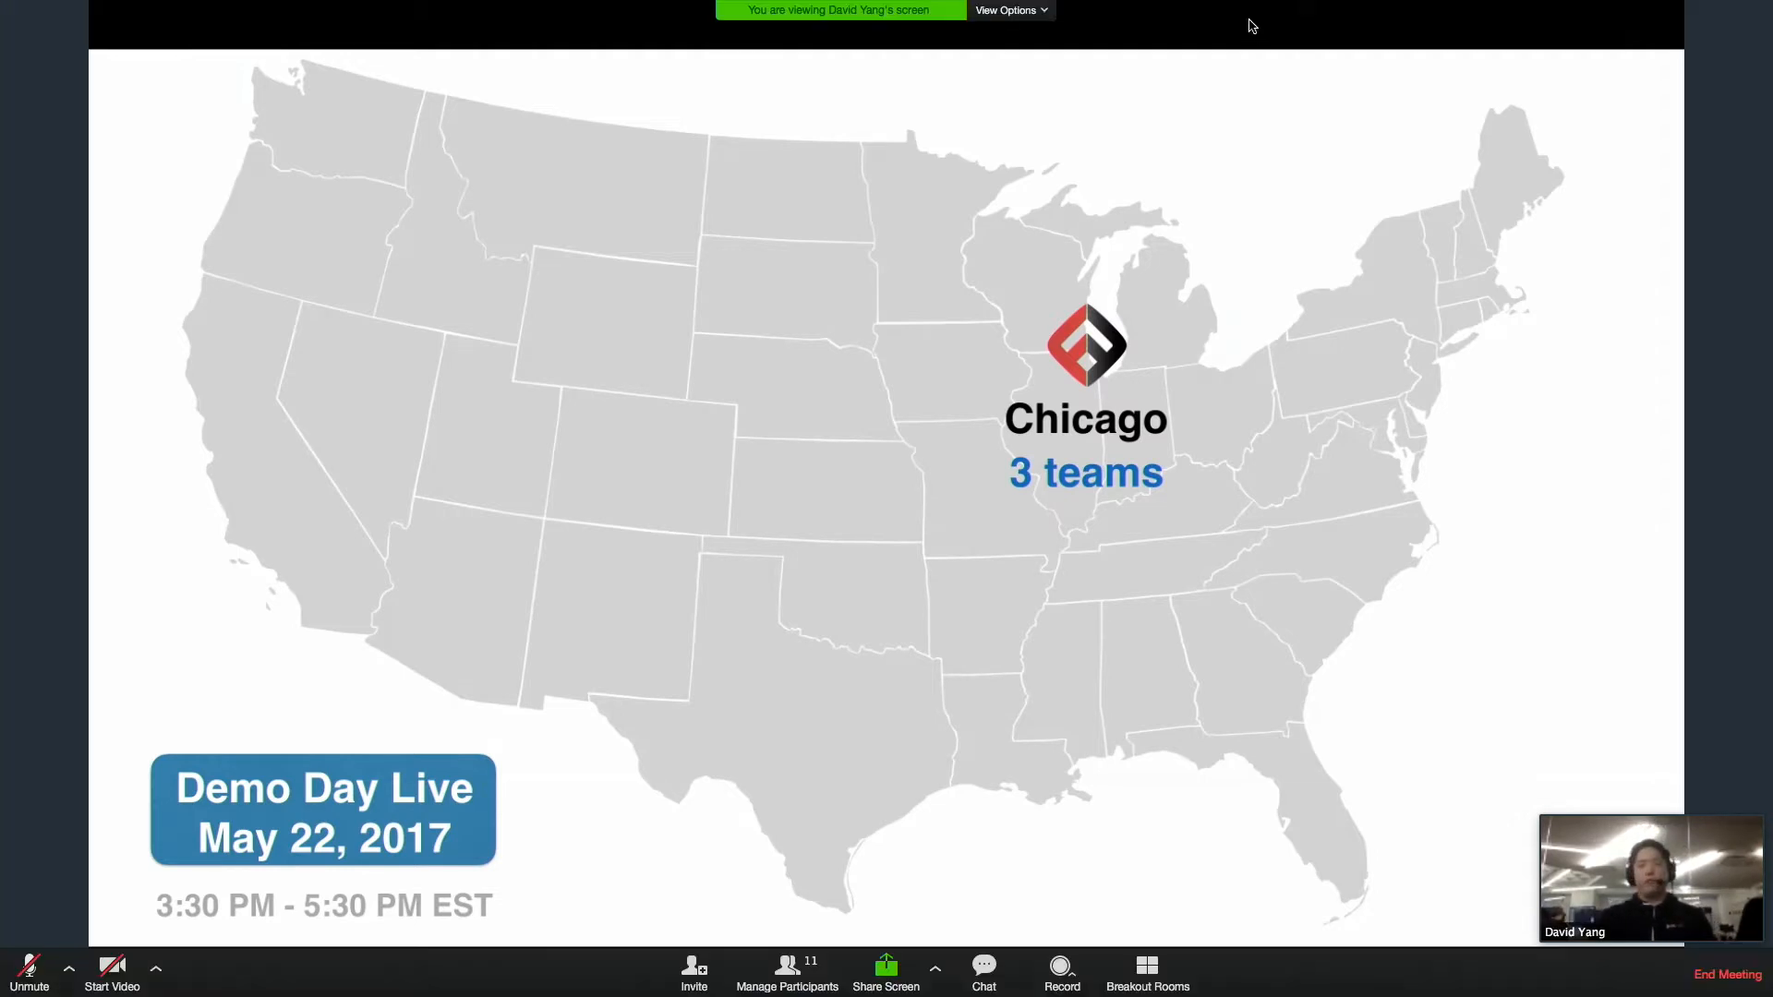
mouse_move(949, 860)
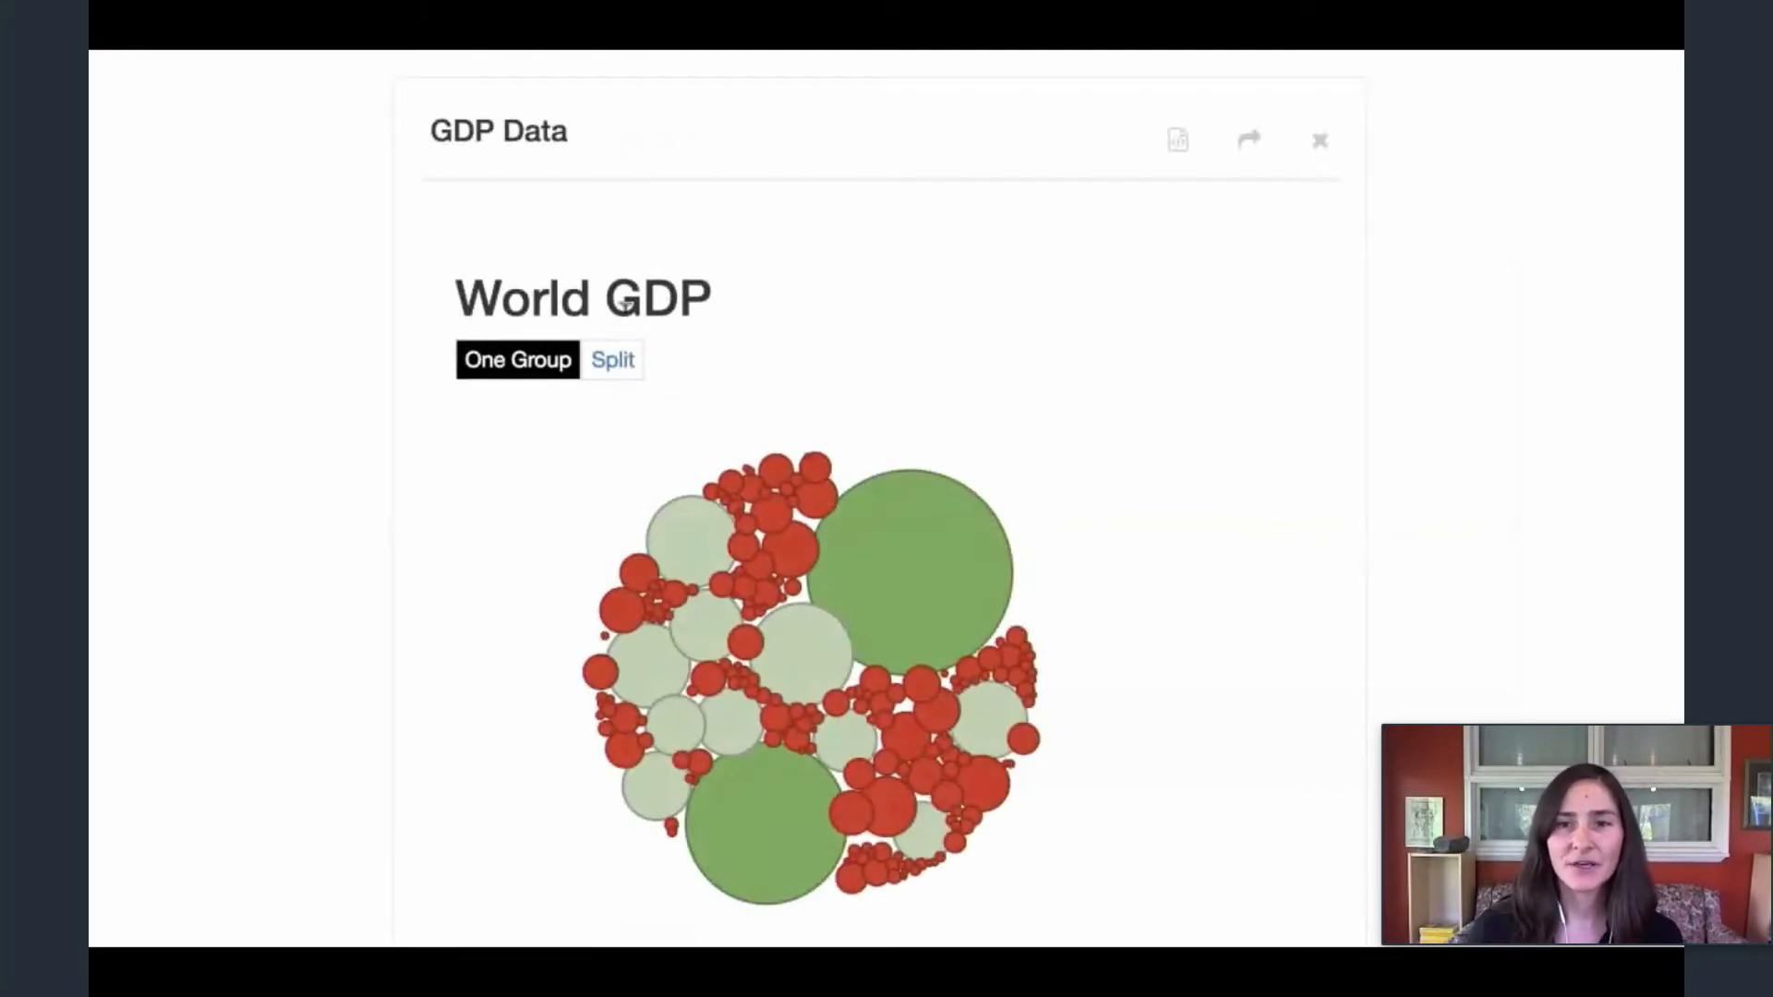
click(612, 359)
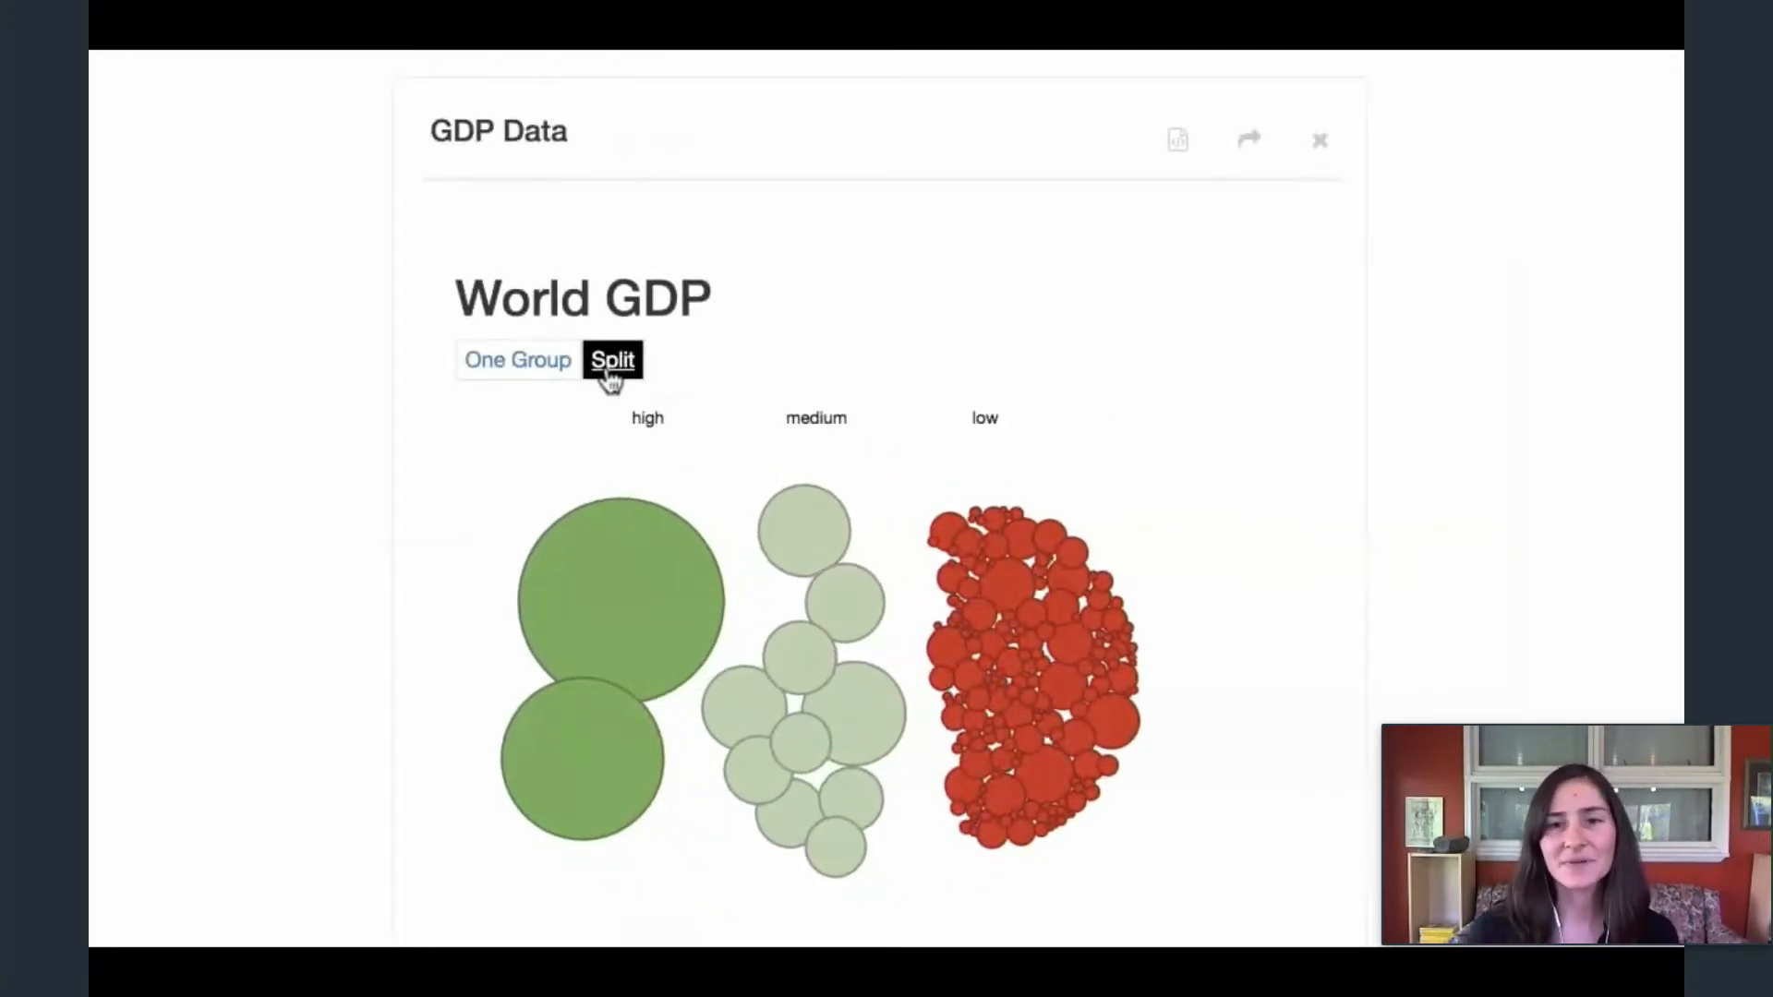
mouse_move(731, 341)
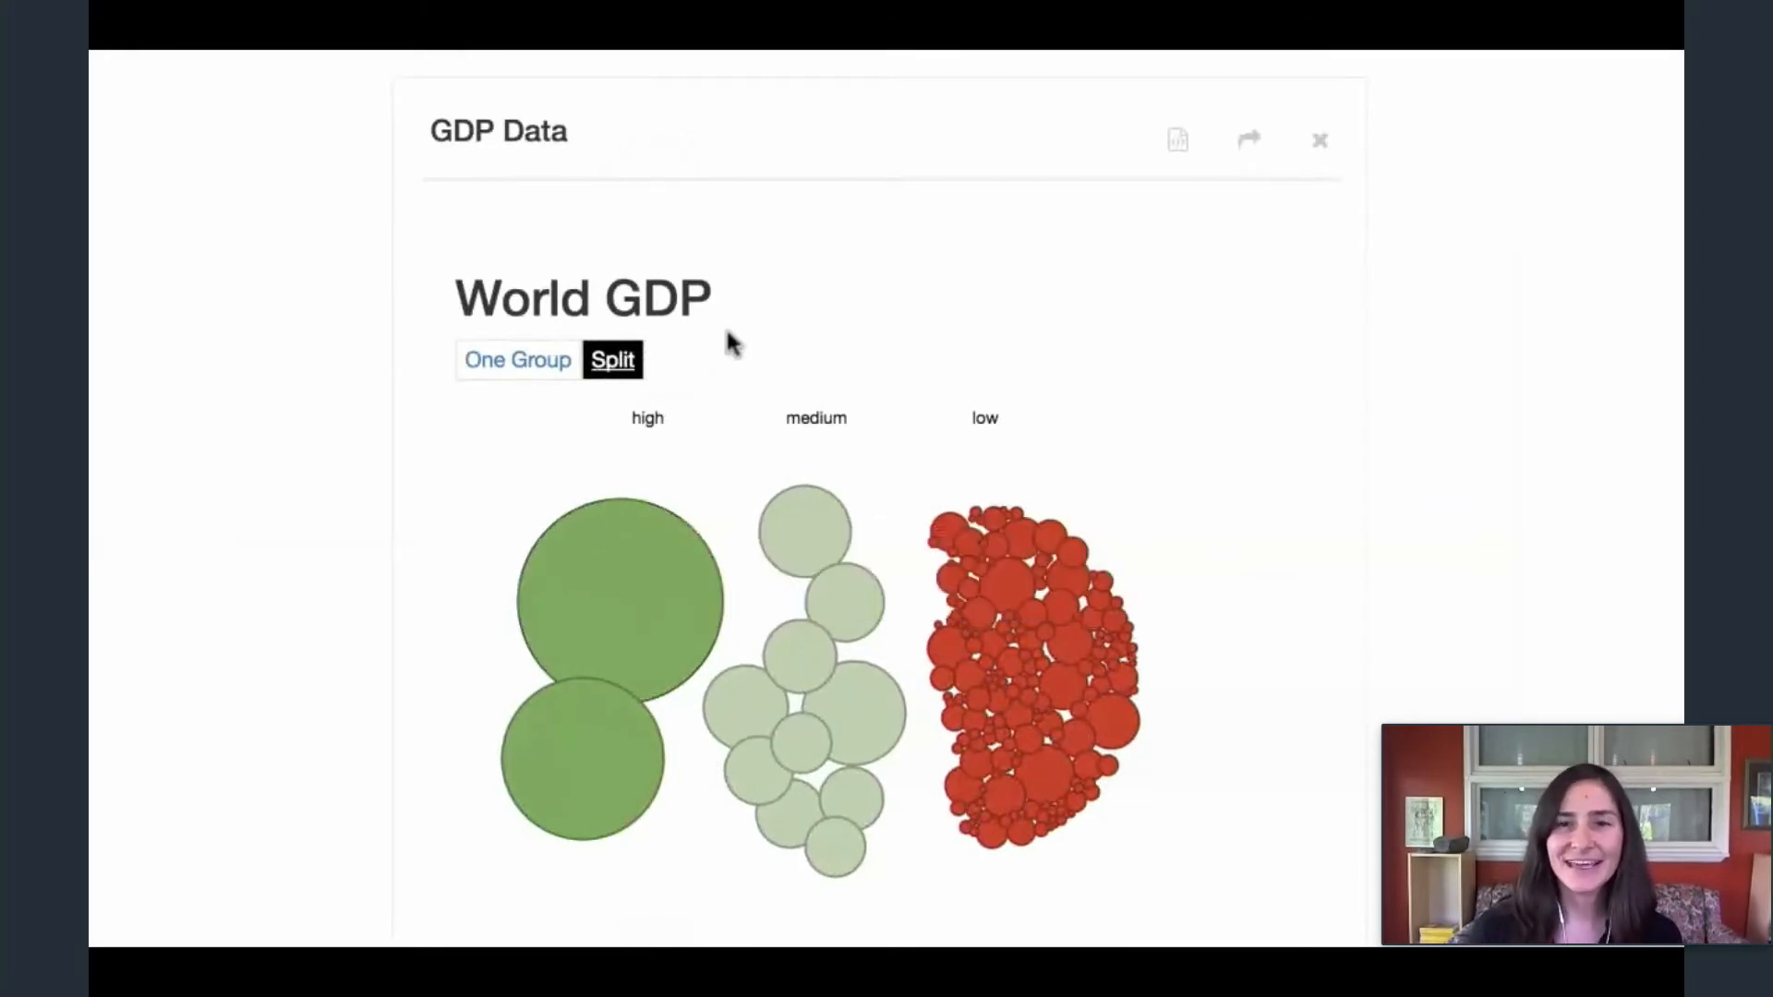
mouse_move(1020, 599)
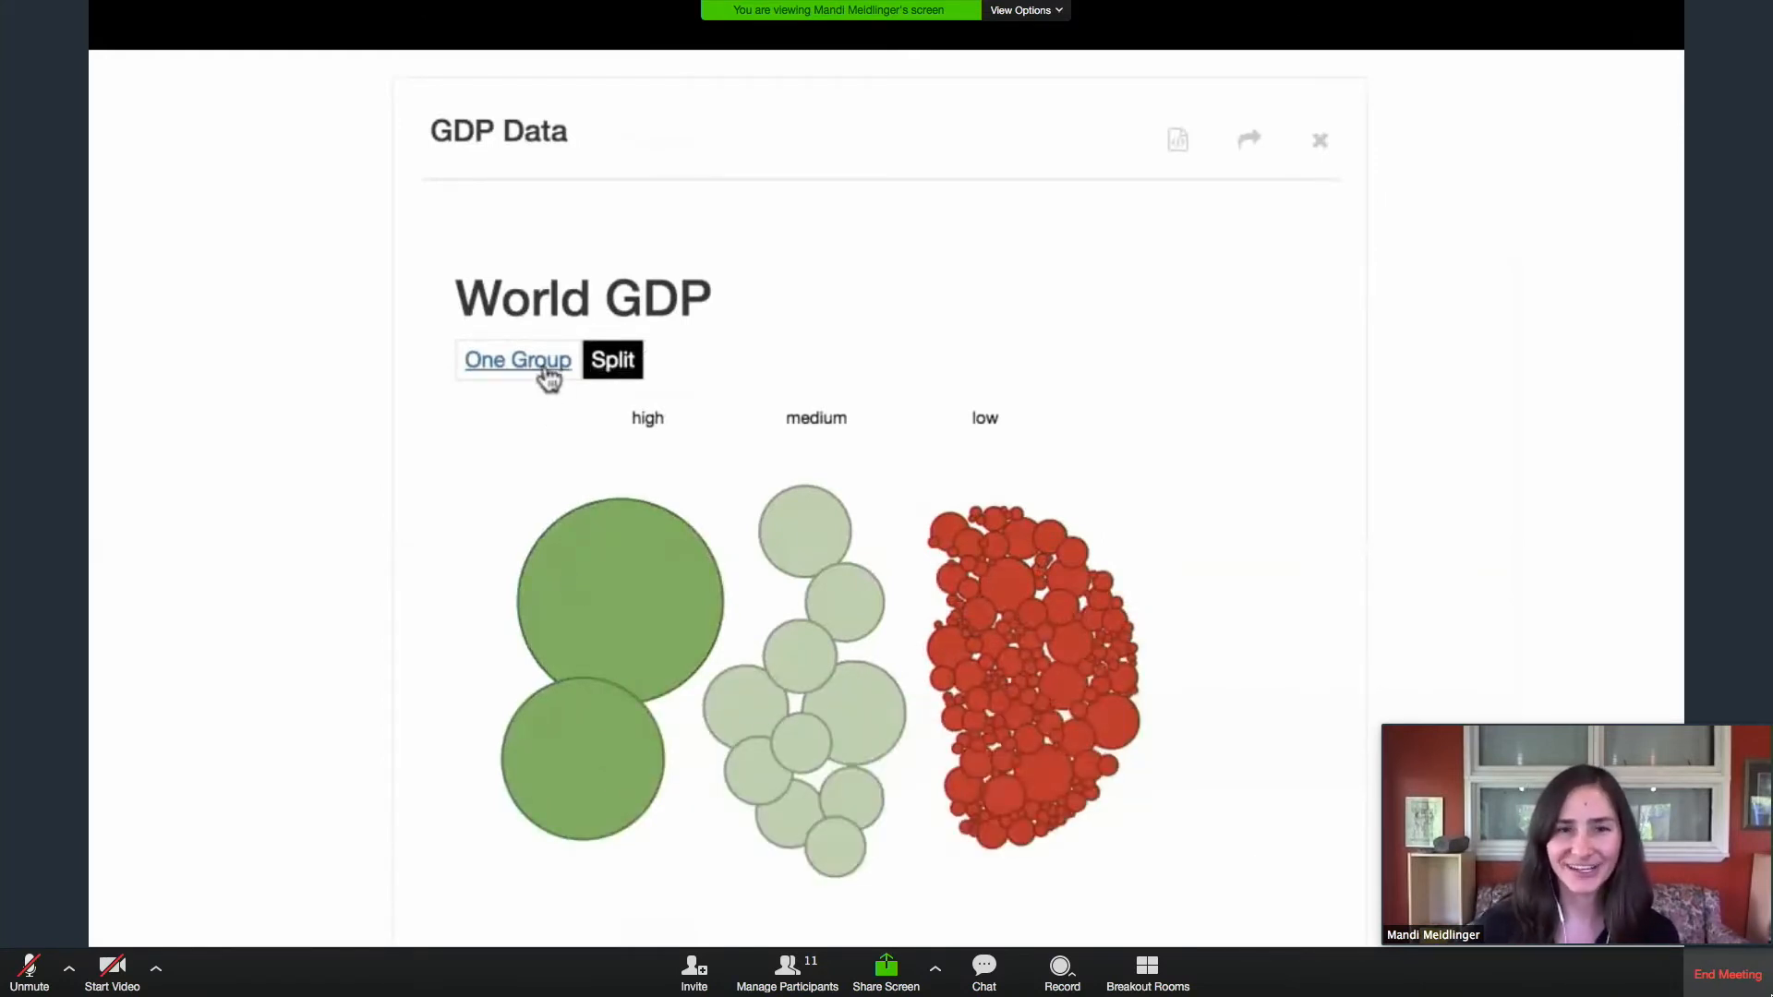
click(517, 360)
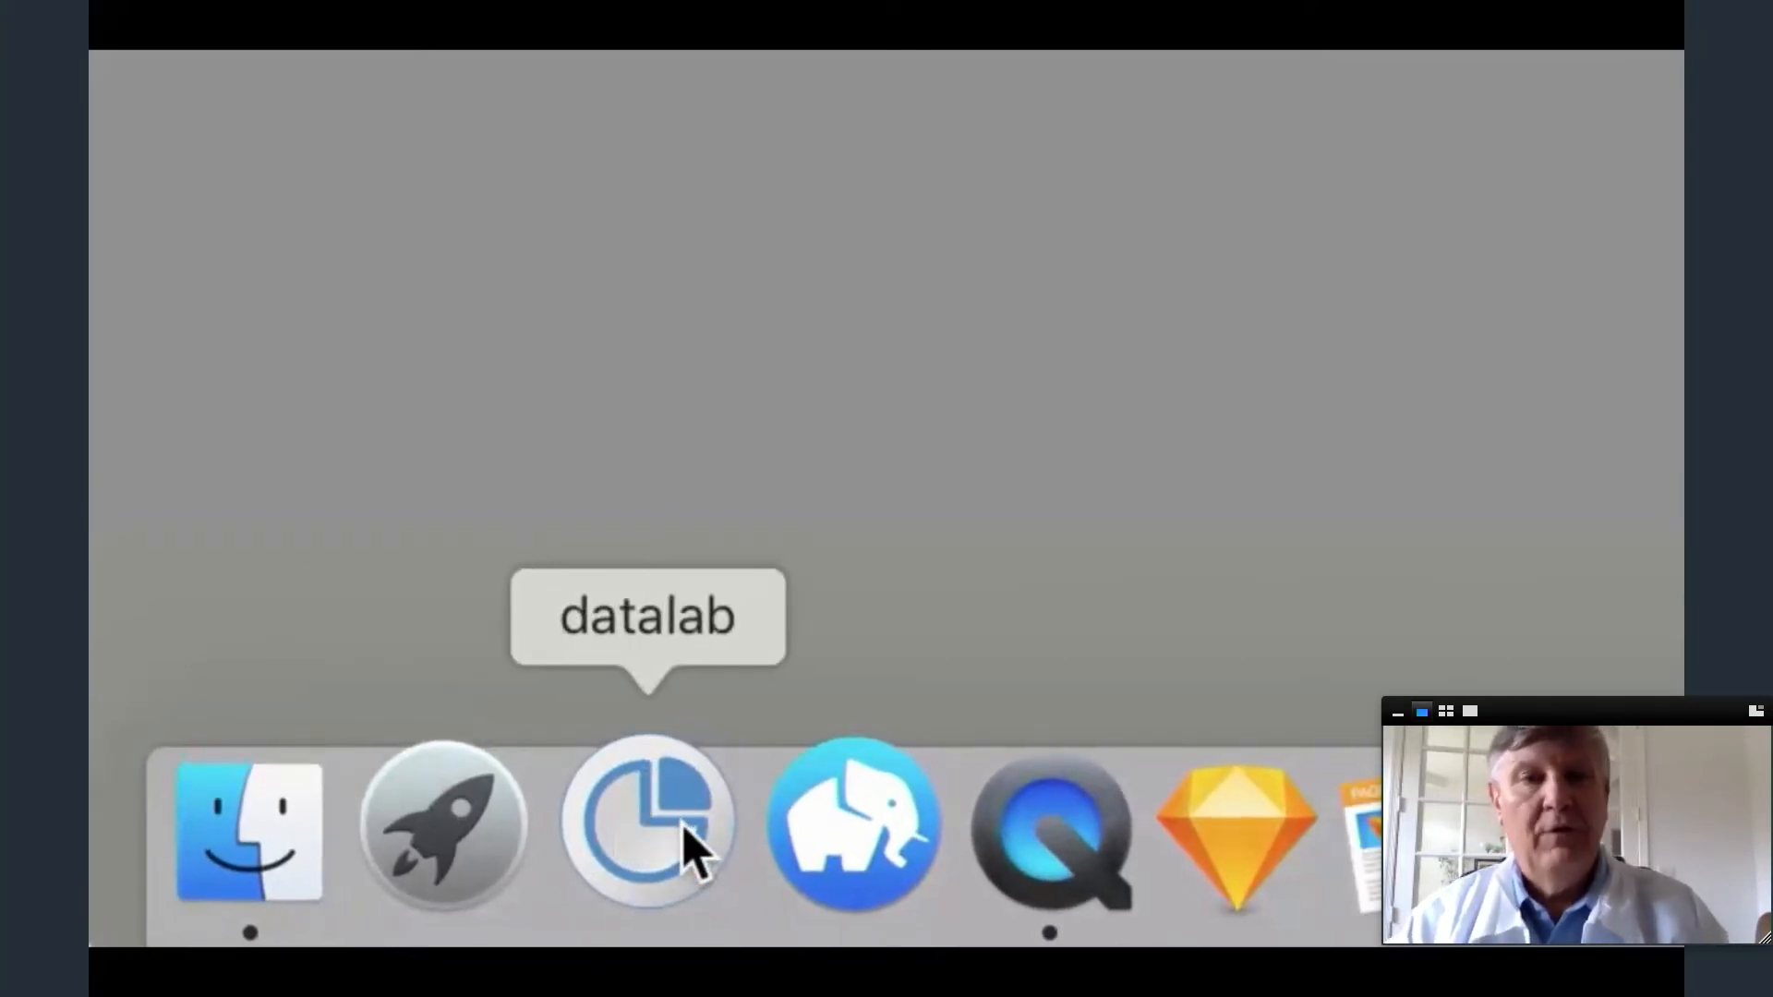
- Launch dataLab from the macOS Dock
click(643, 827)
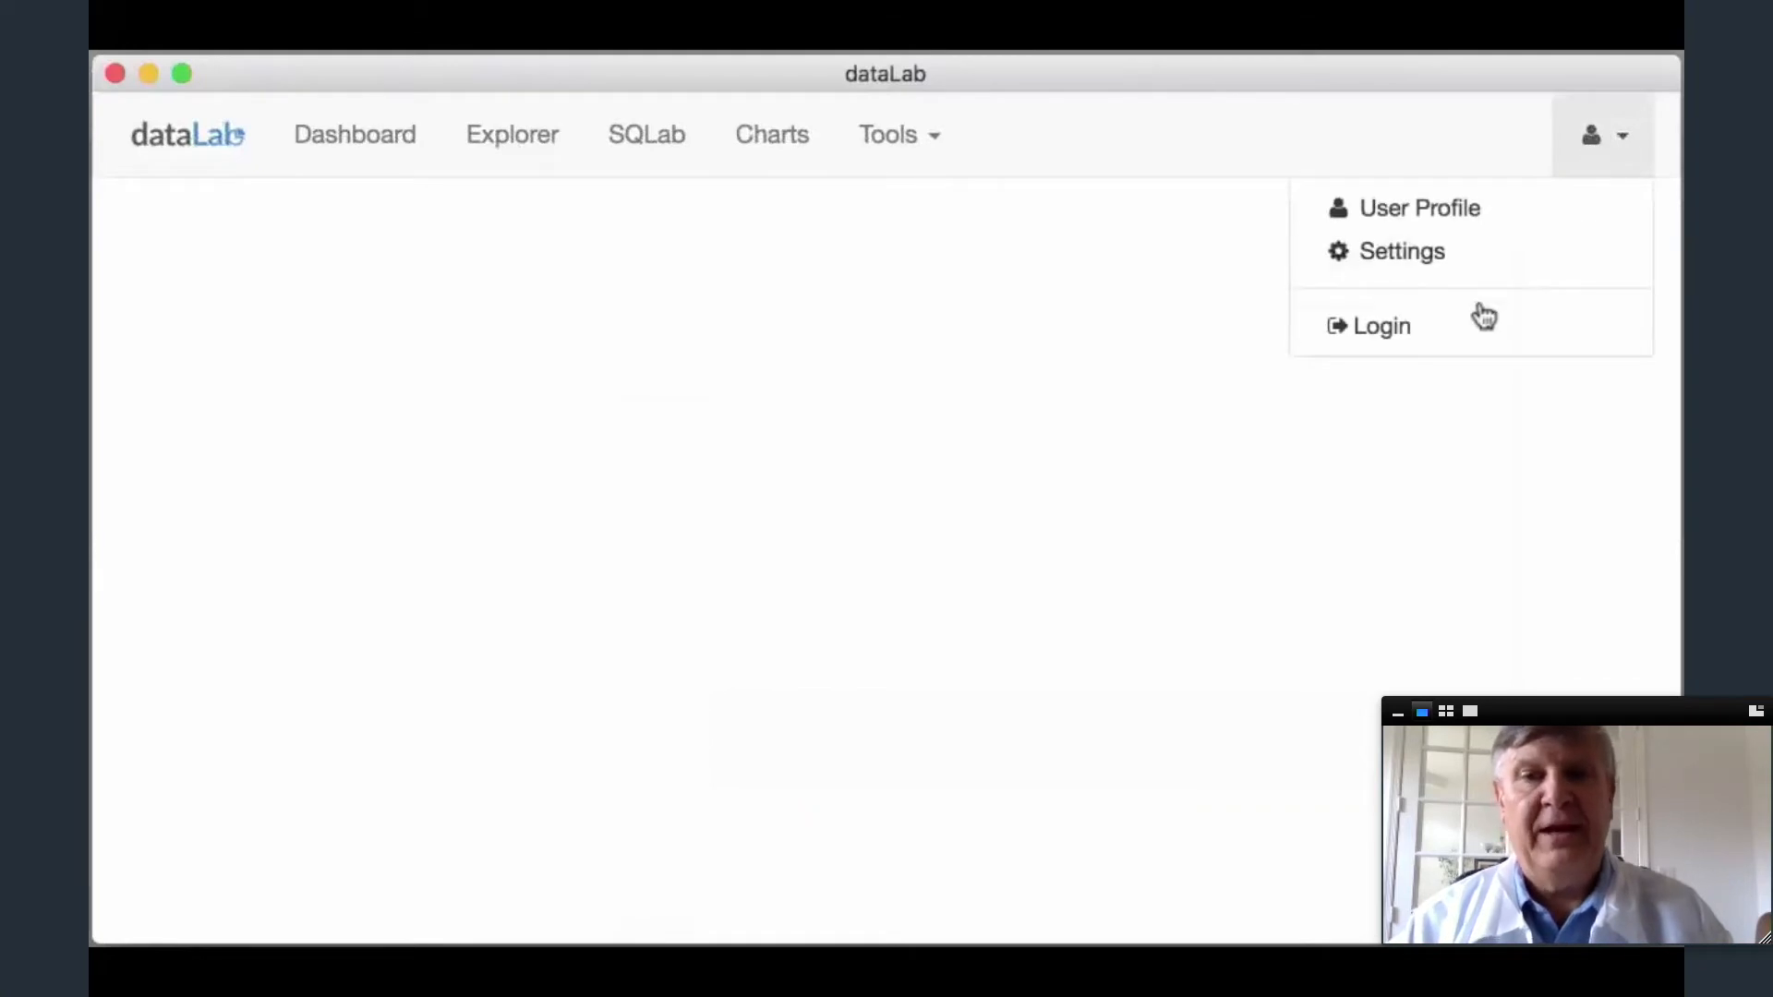
click(1380, 325)
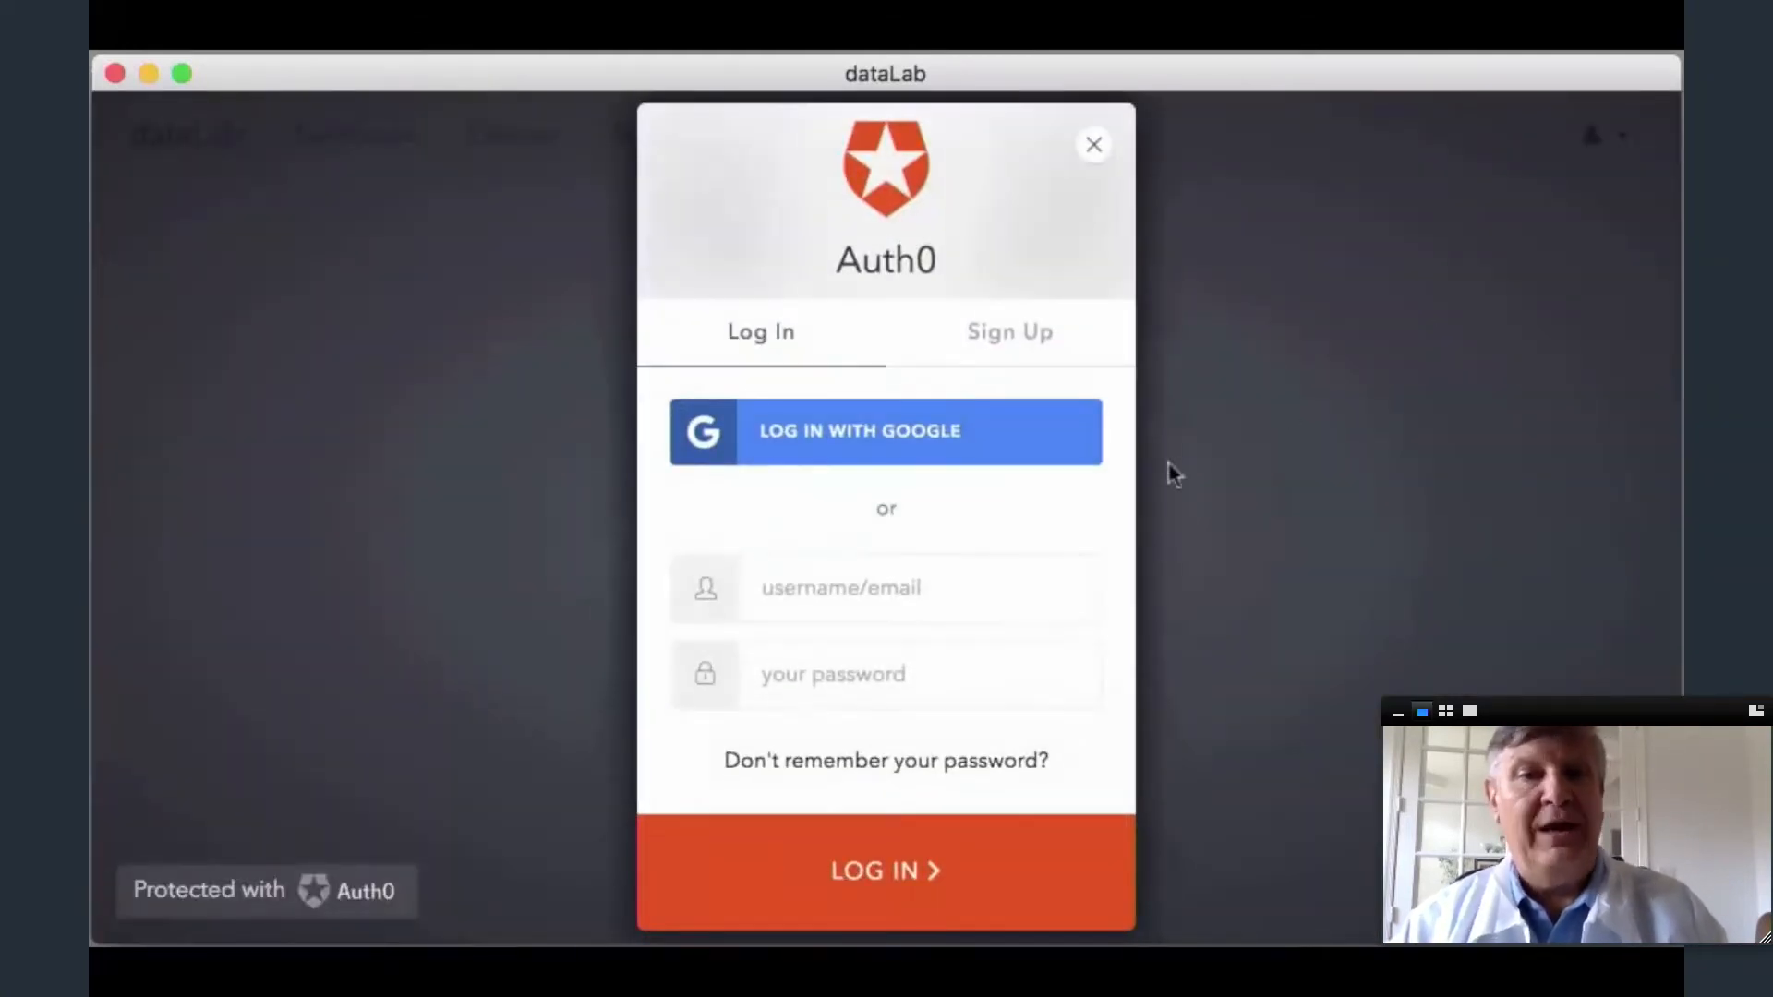
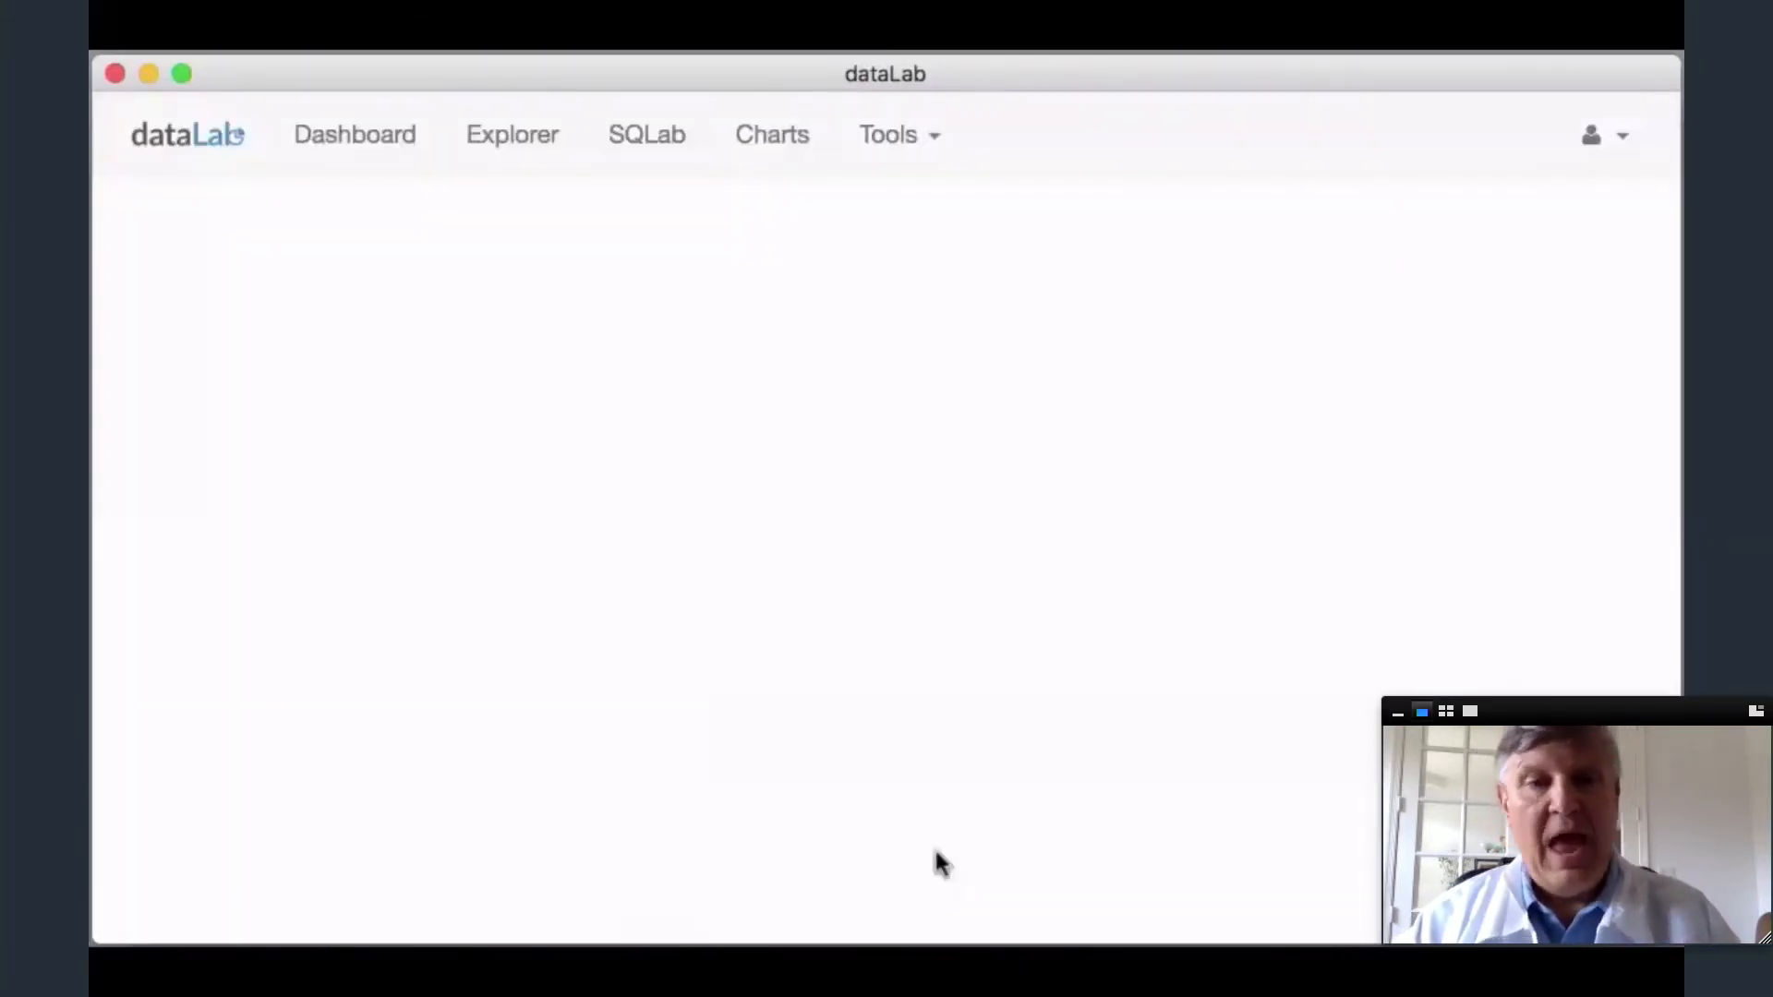
mouse_move(639, 217)
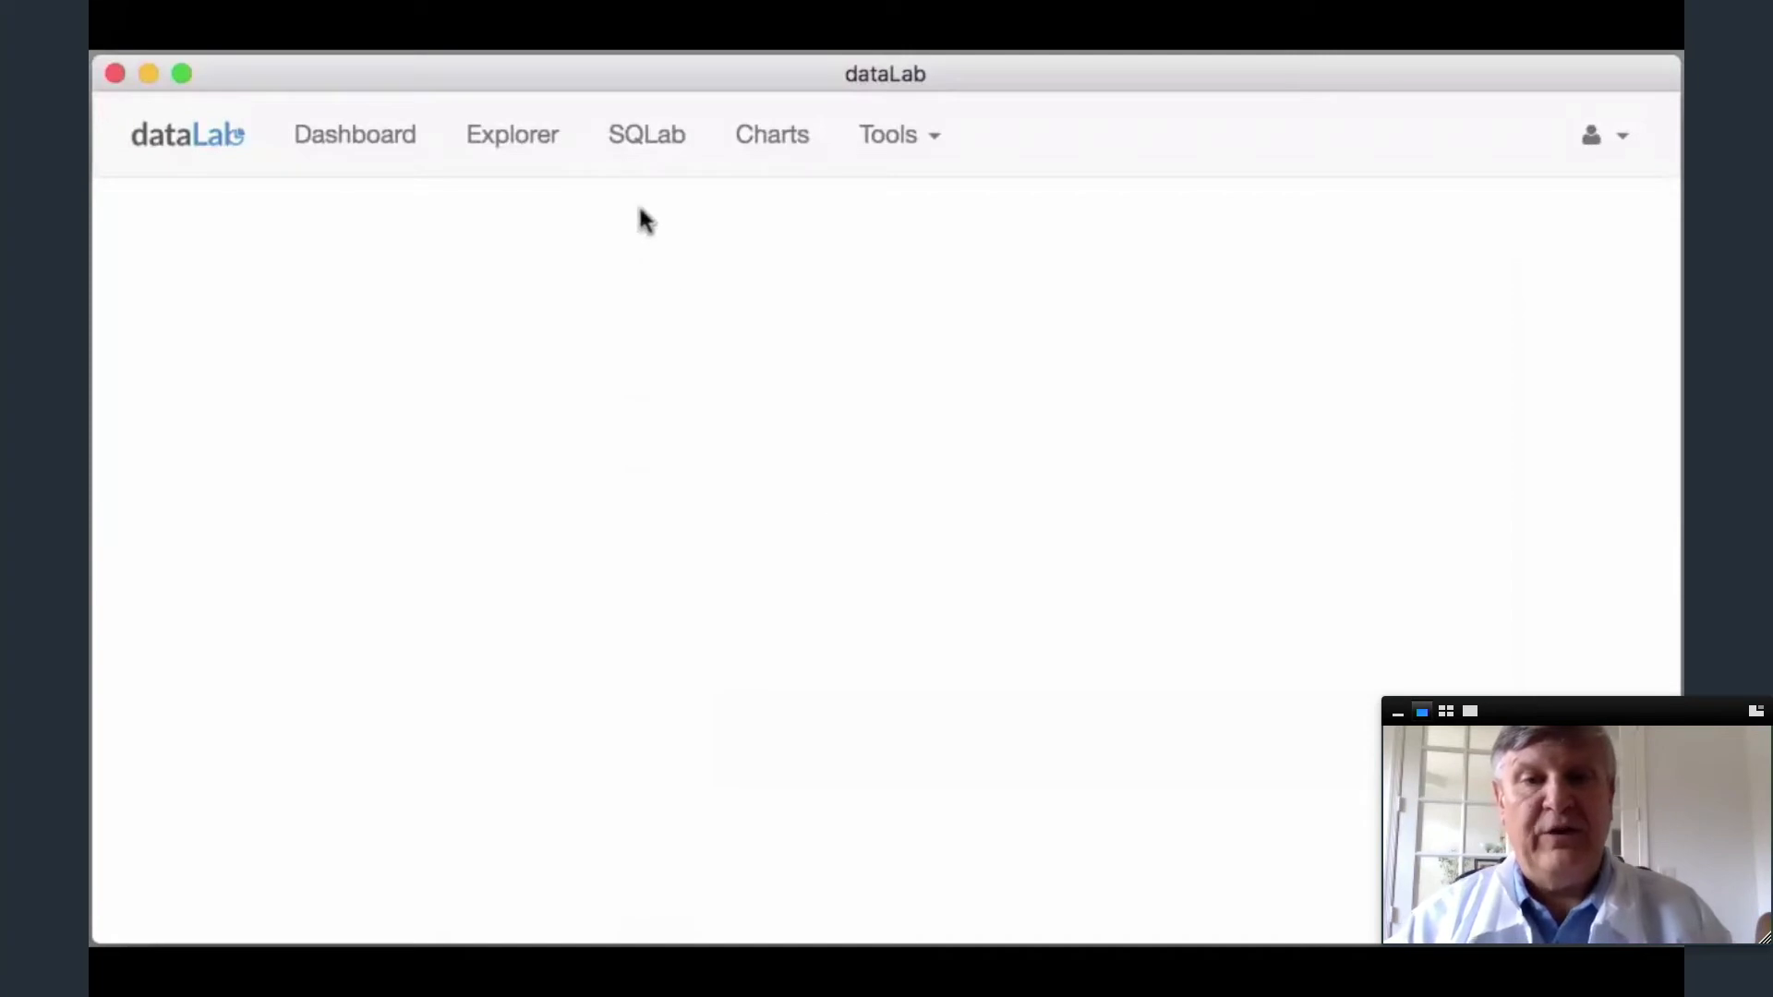
- Open the SQL workspace on the headSetLaunch database and proceed to filtering
click(644, 134)
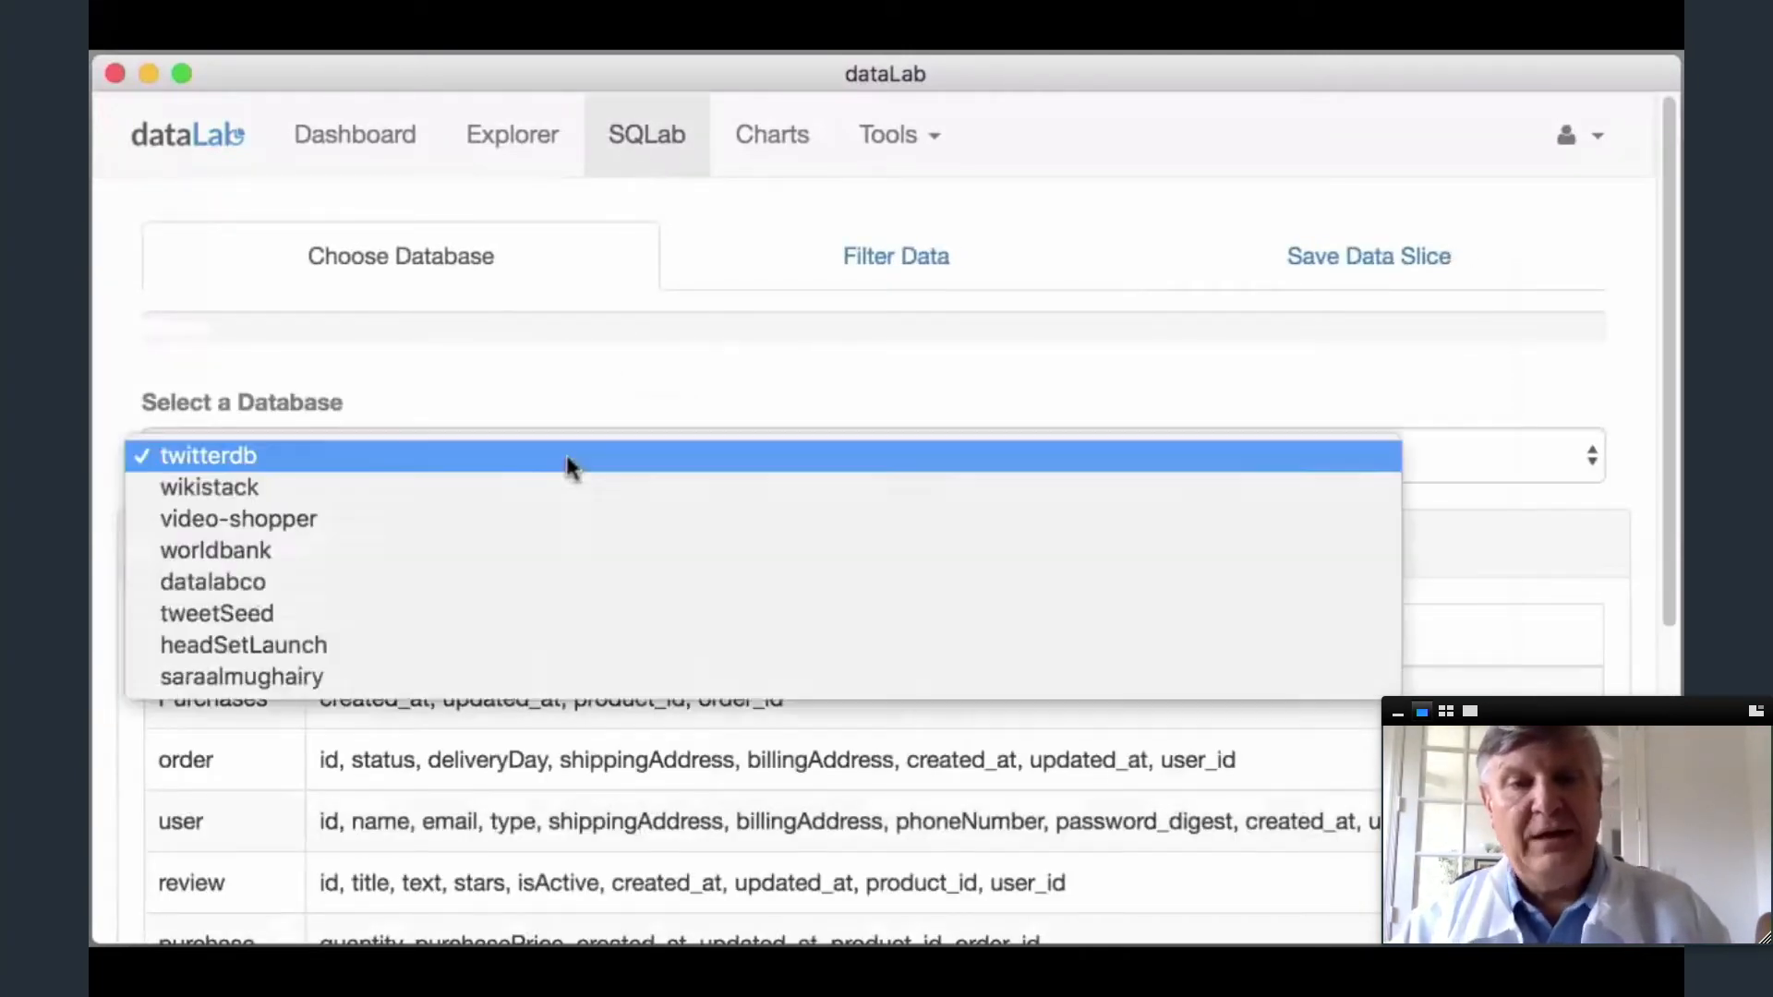
mouse_move(217, 613)
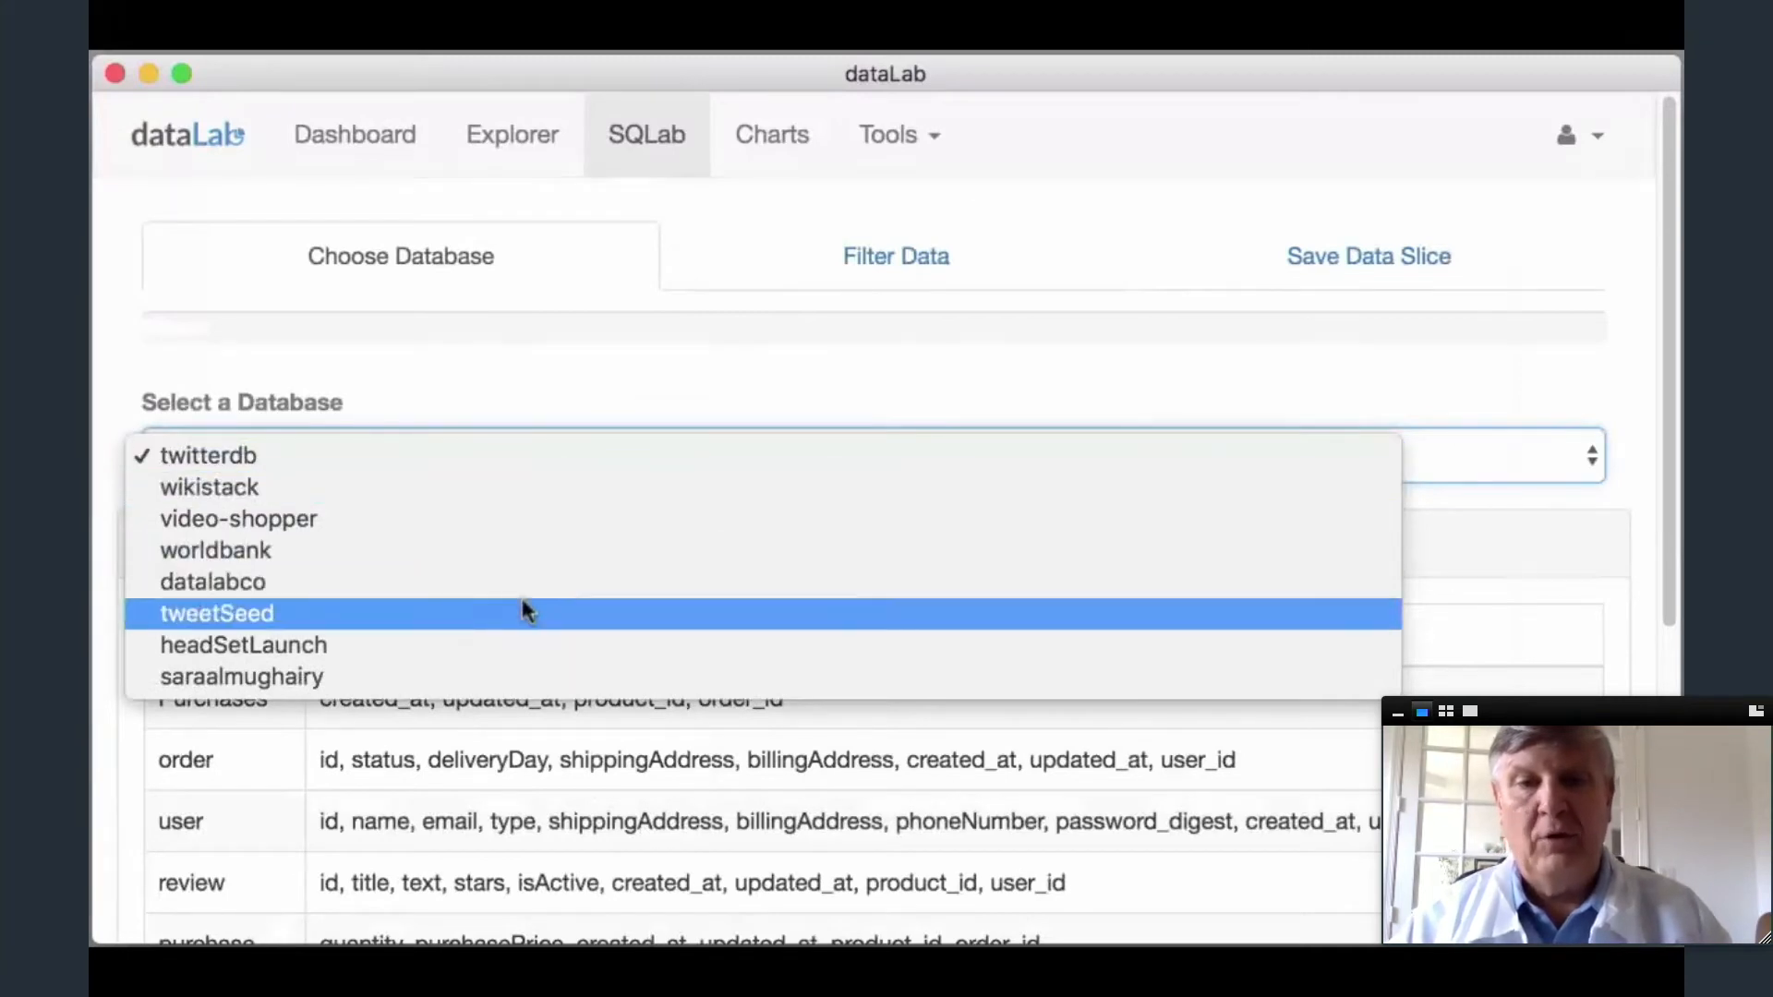
click(243, 646)
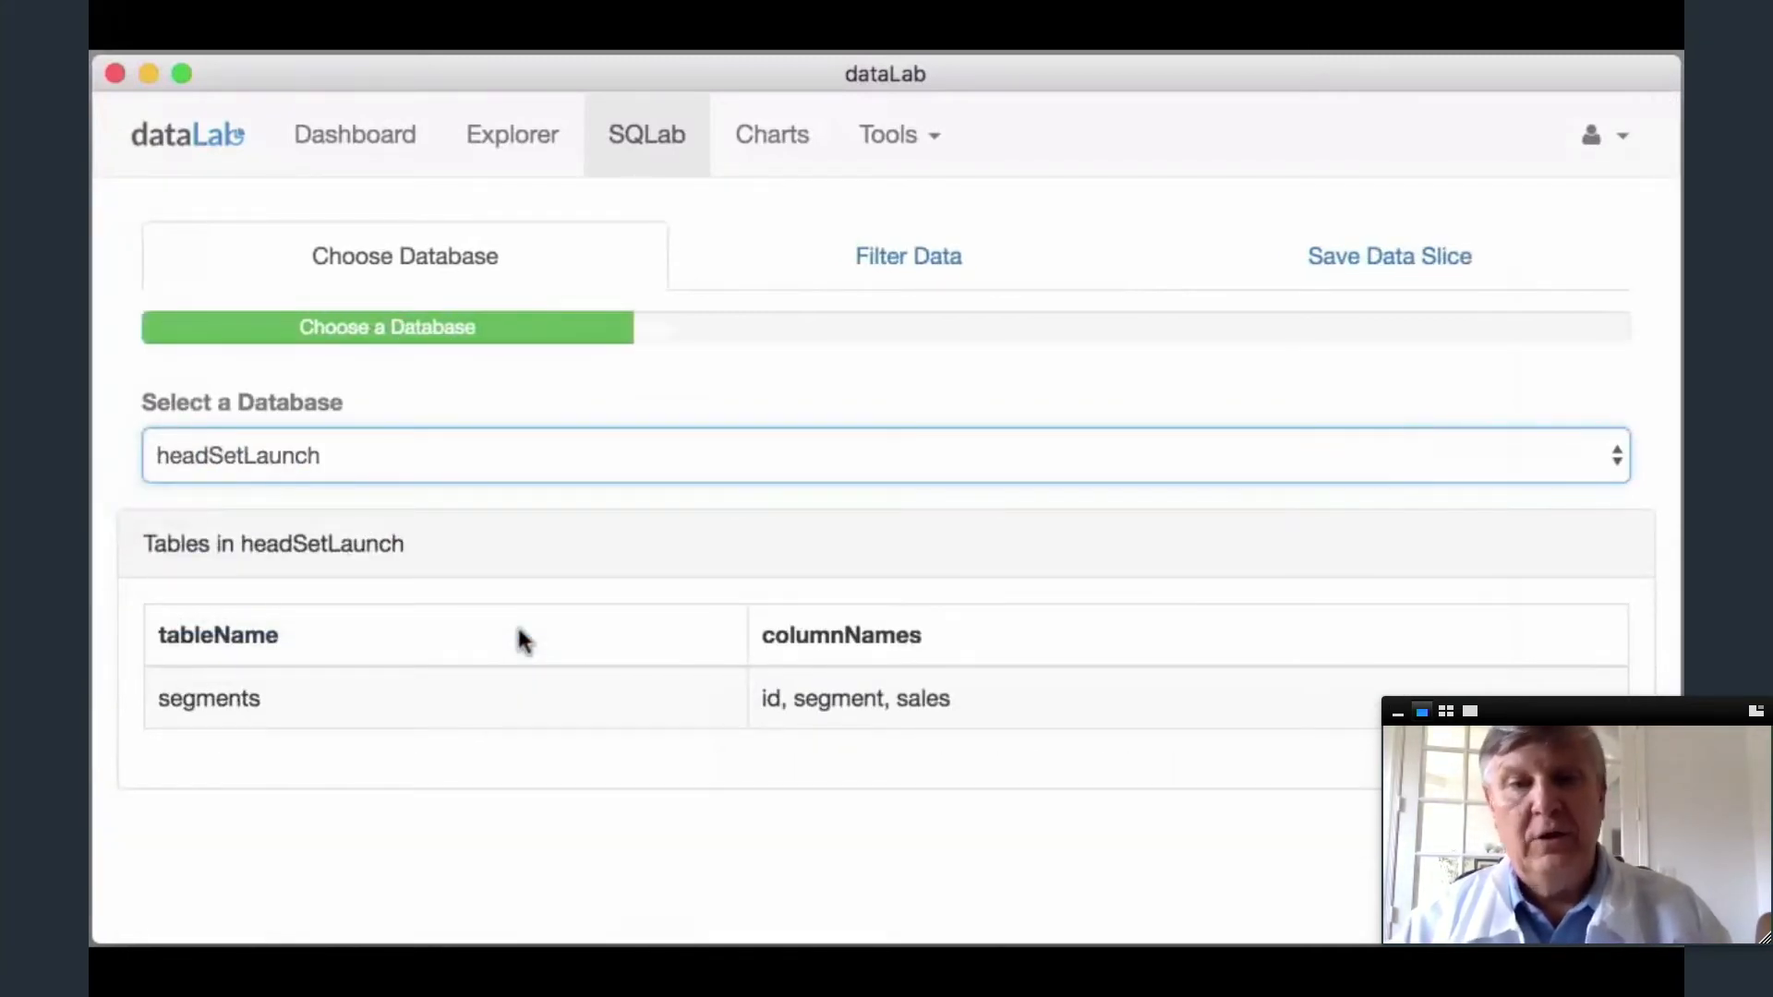
click(896, 257)
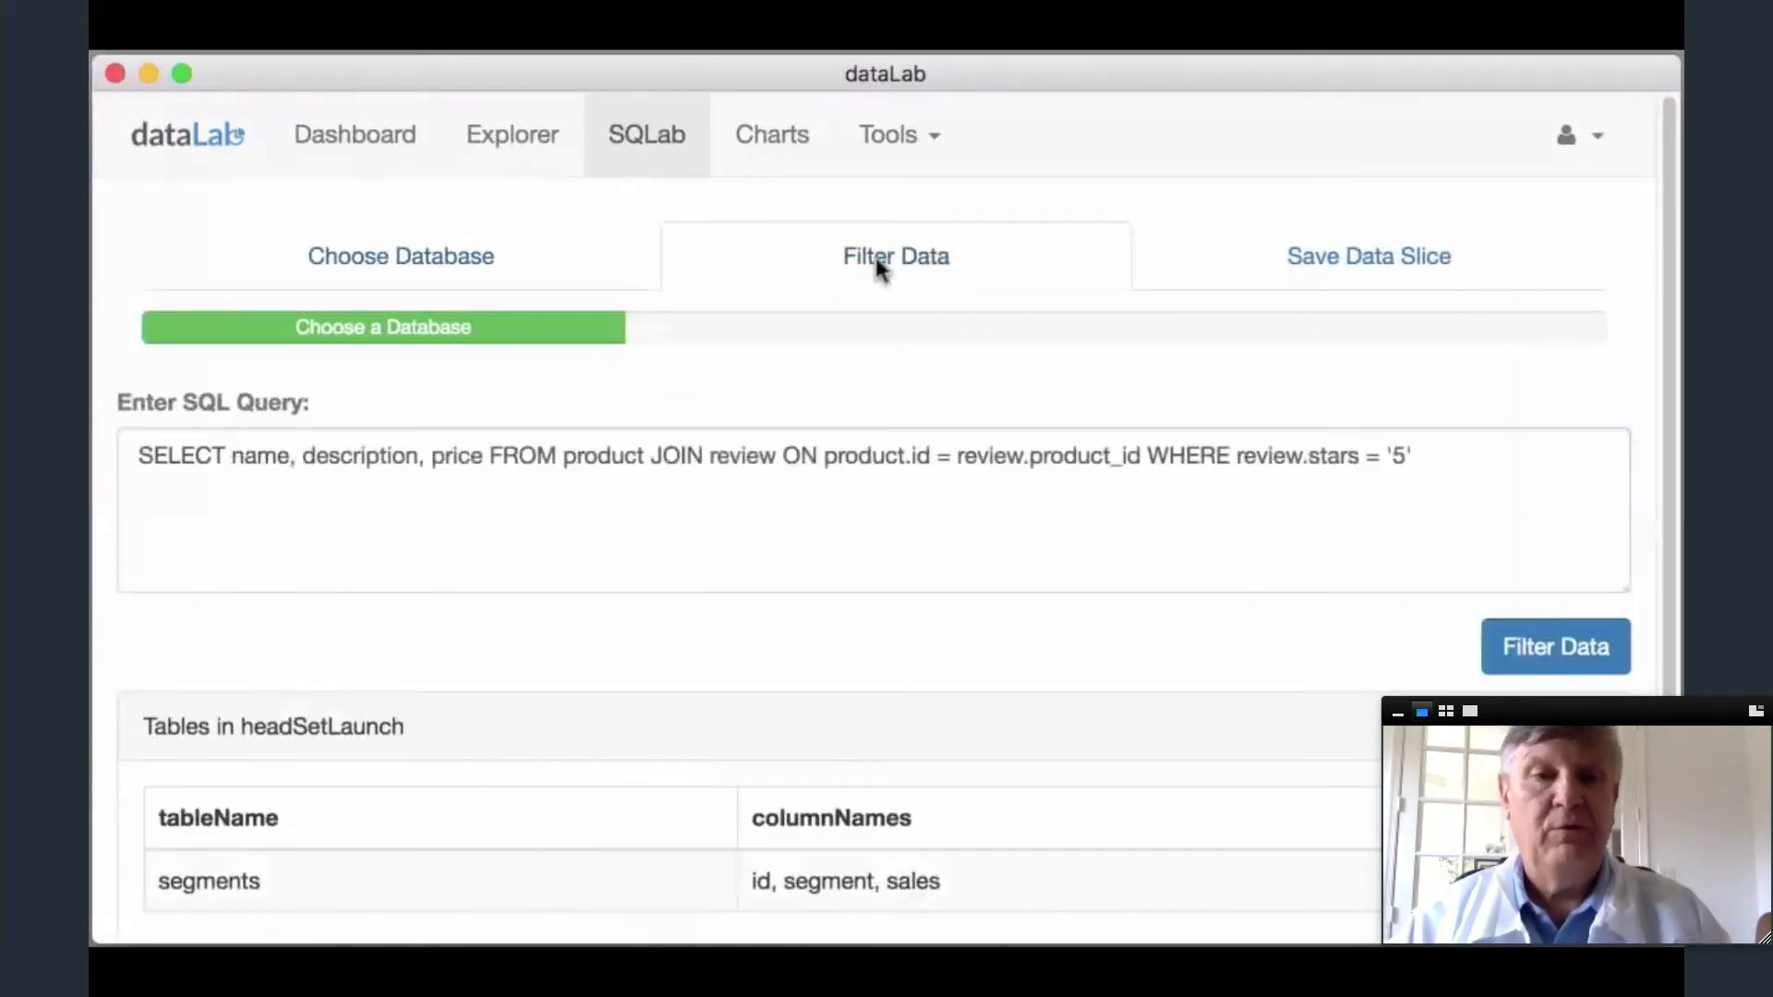
- Run SELECT * FROM segments ORDER BY id and save it as slice market-segment-sales
triple_click(781, 455)
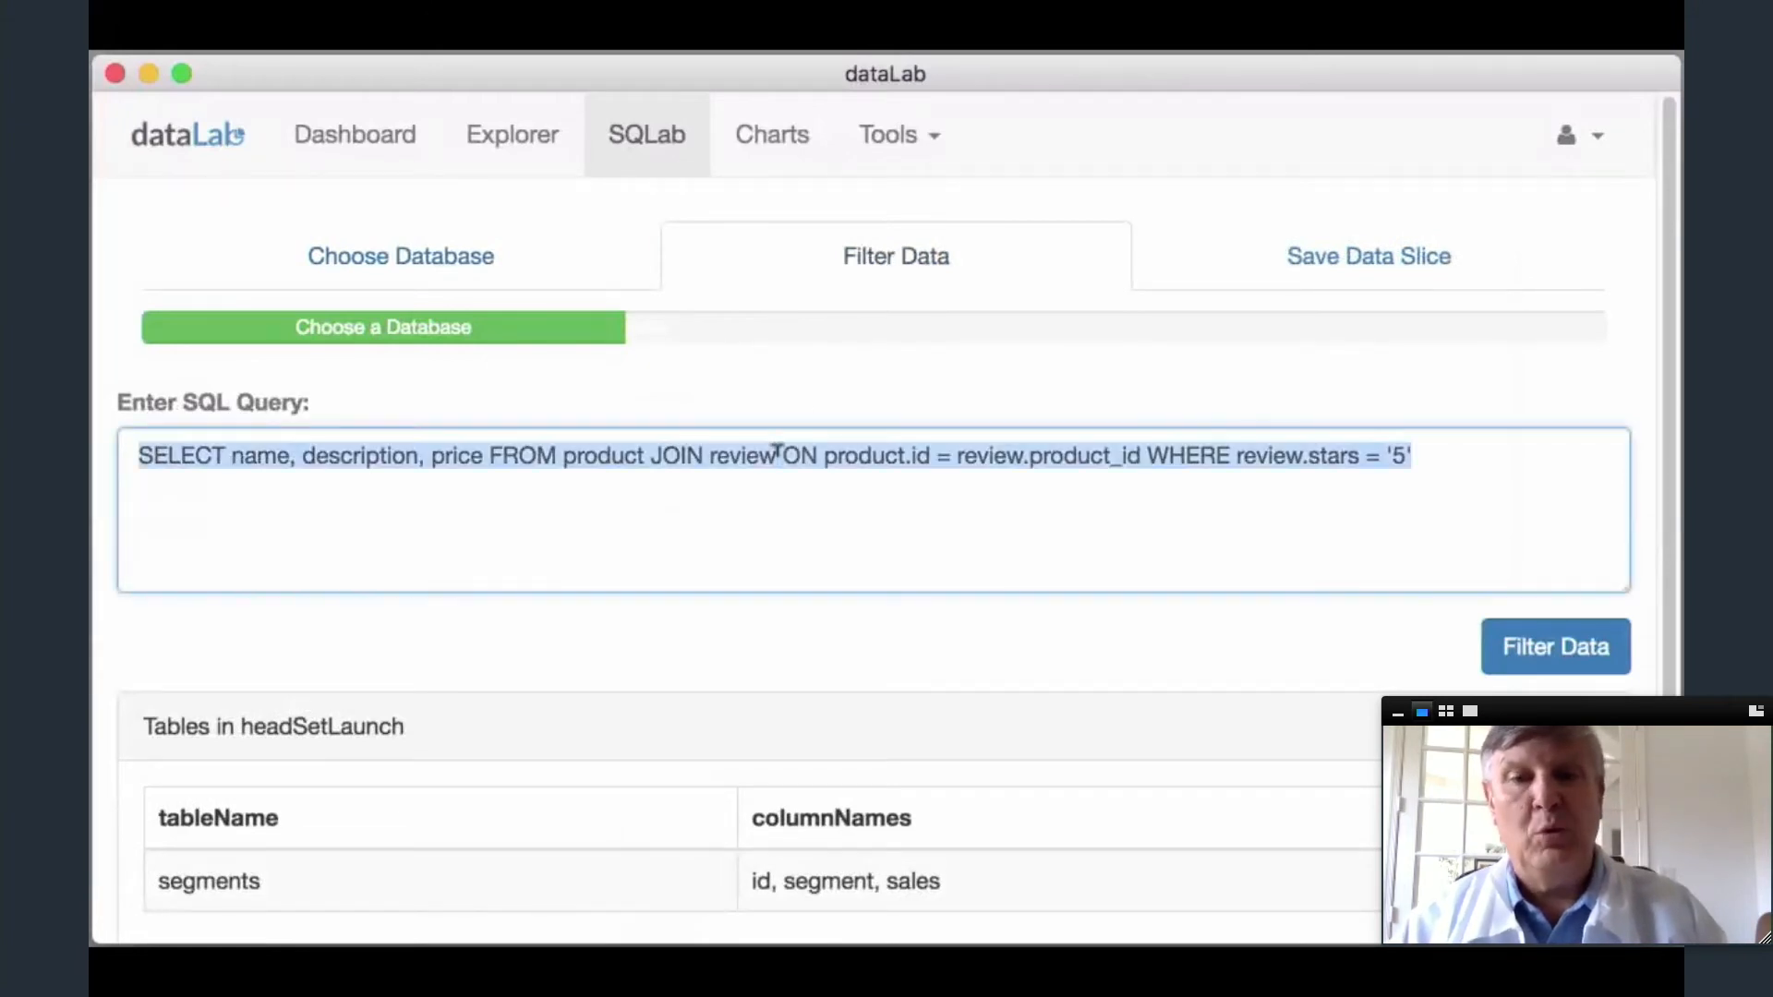
text(SELECT *)
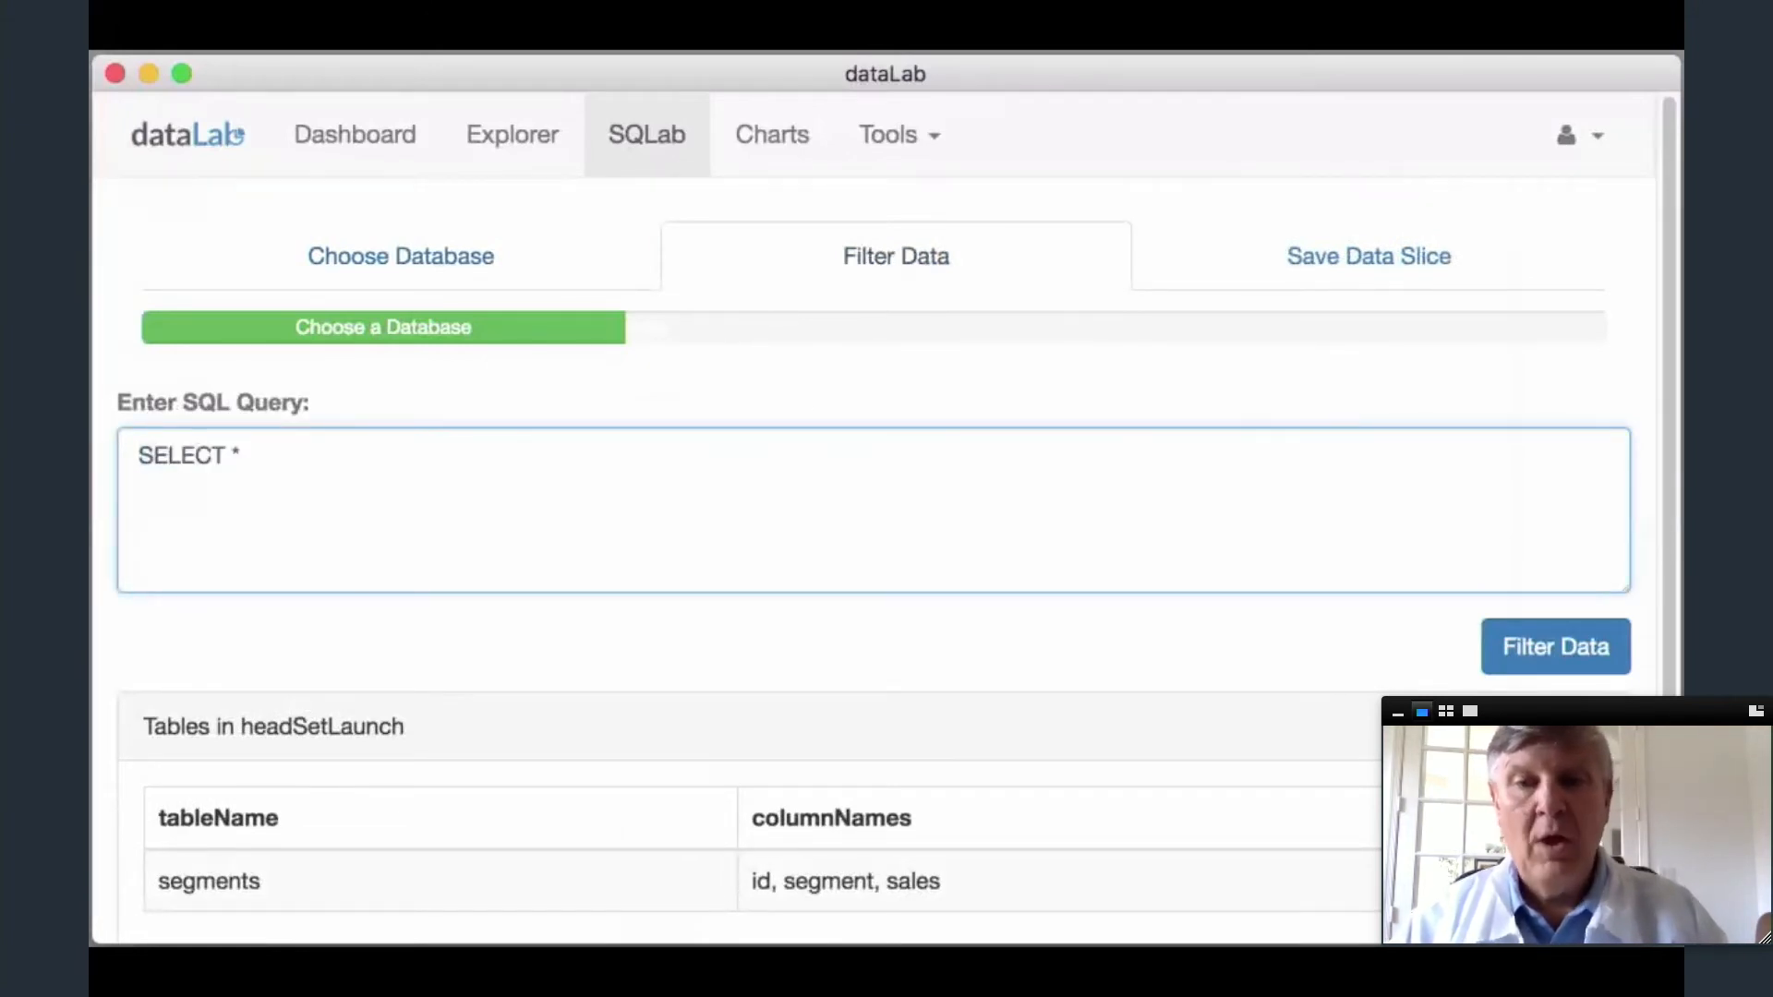
text(FROM segments ORDE)
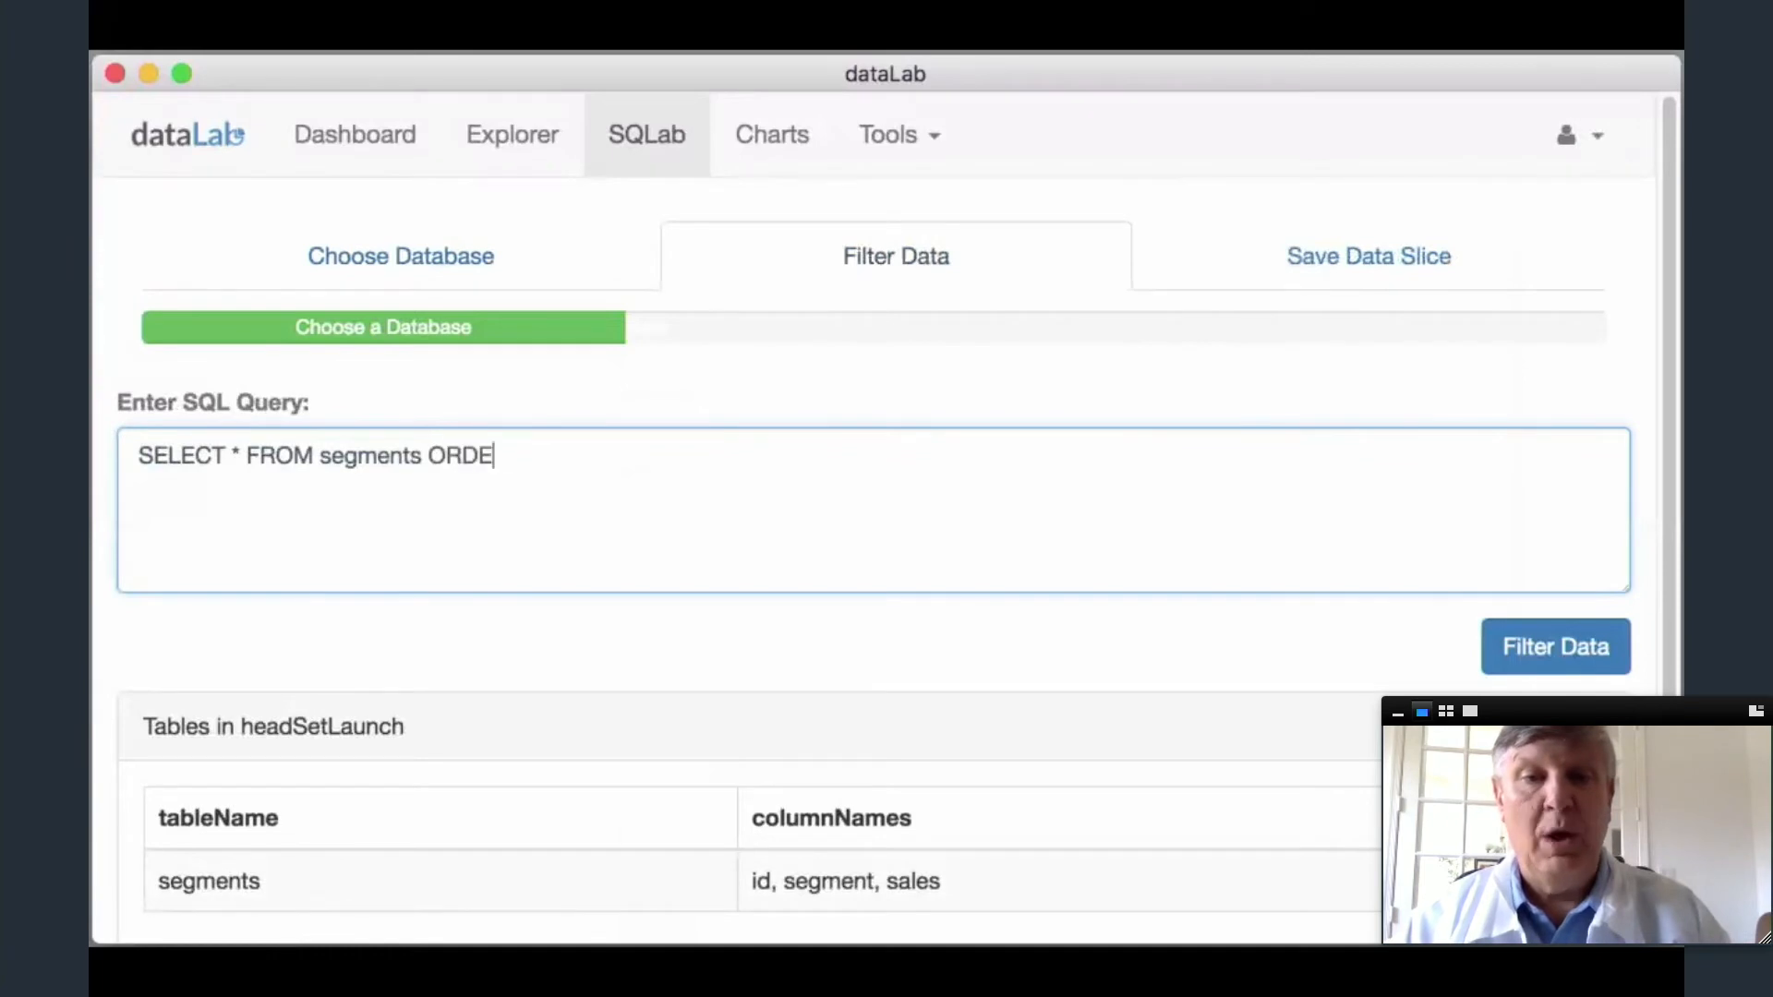
click(1556, 646)
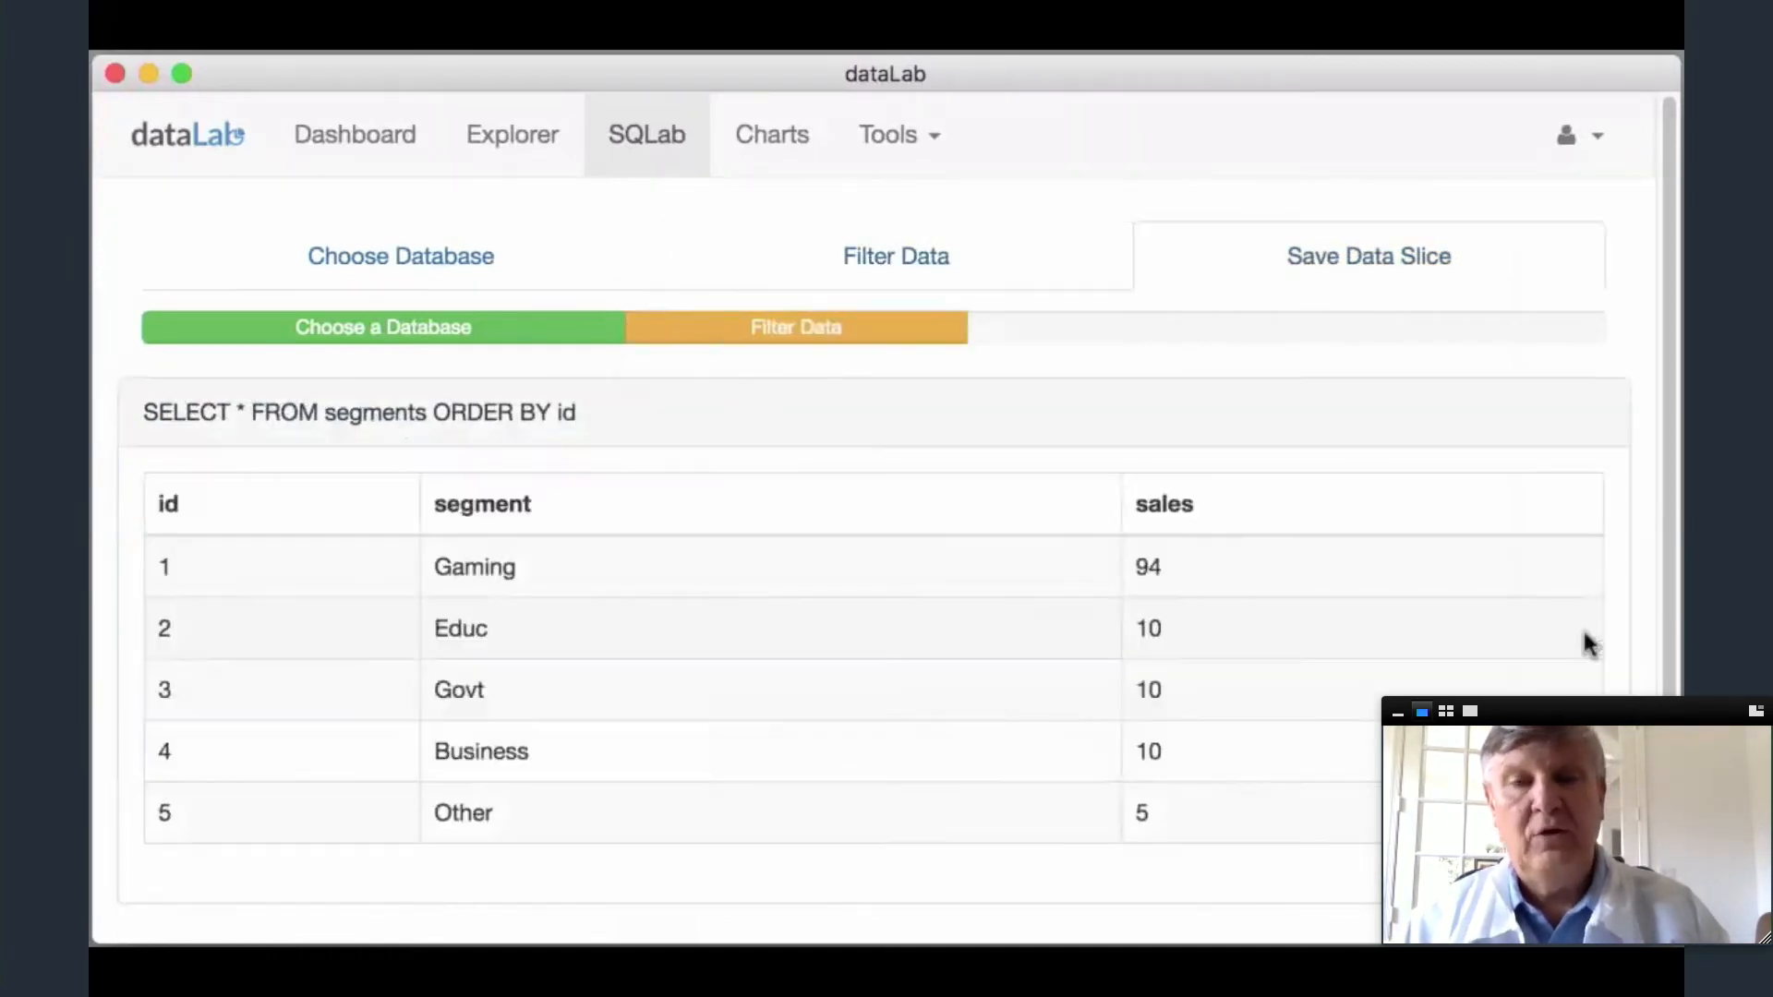
click(1369, 255)
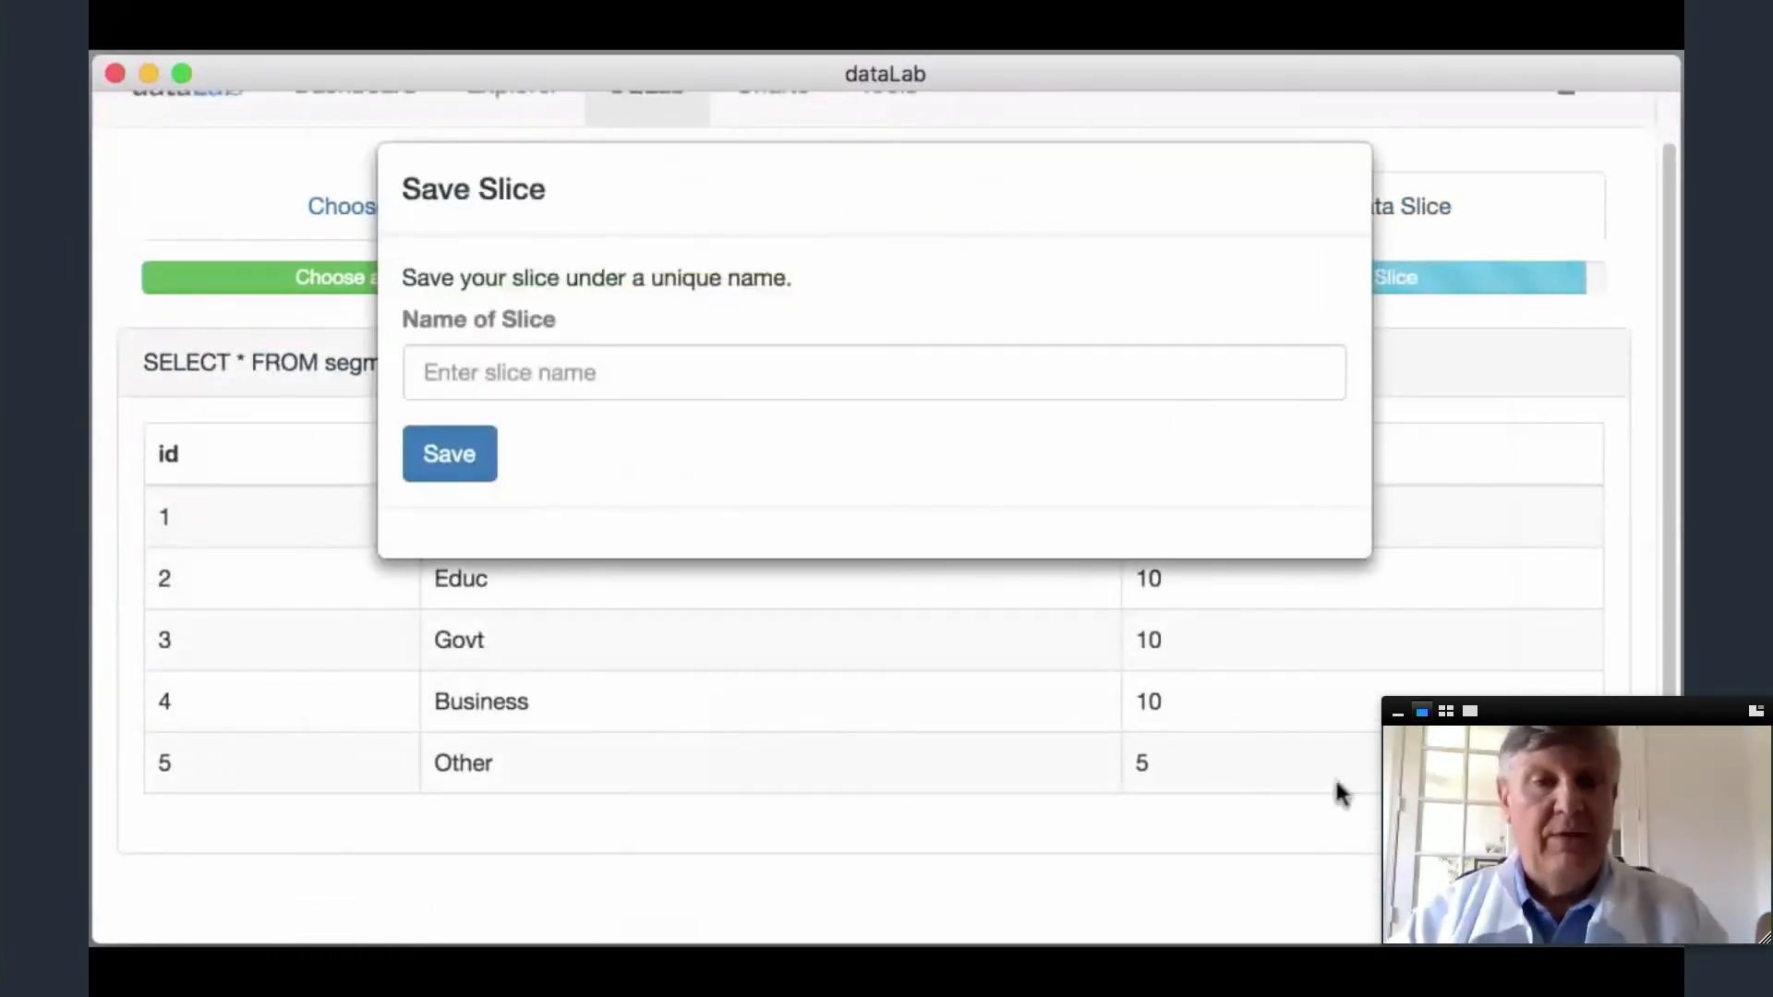
text(market-segment)
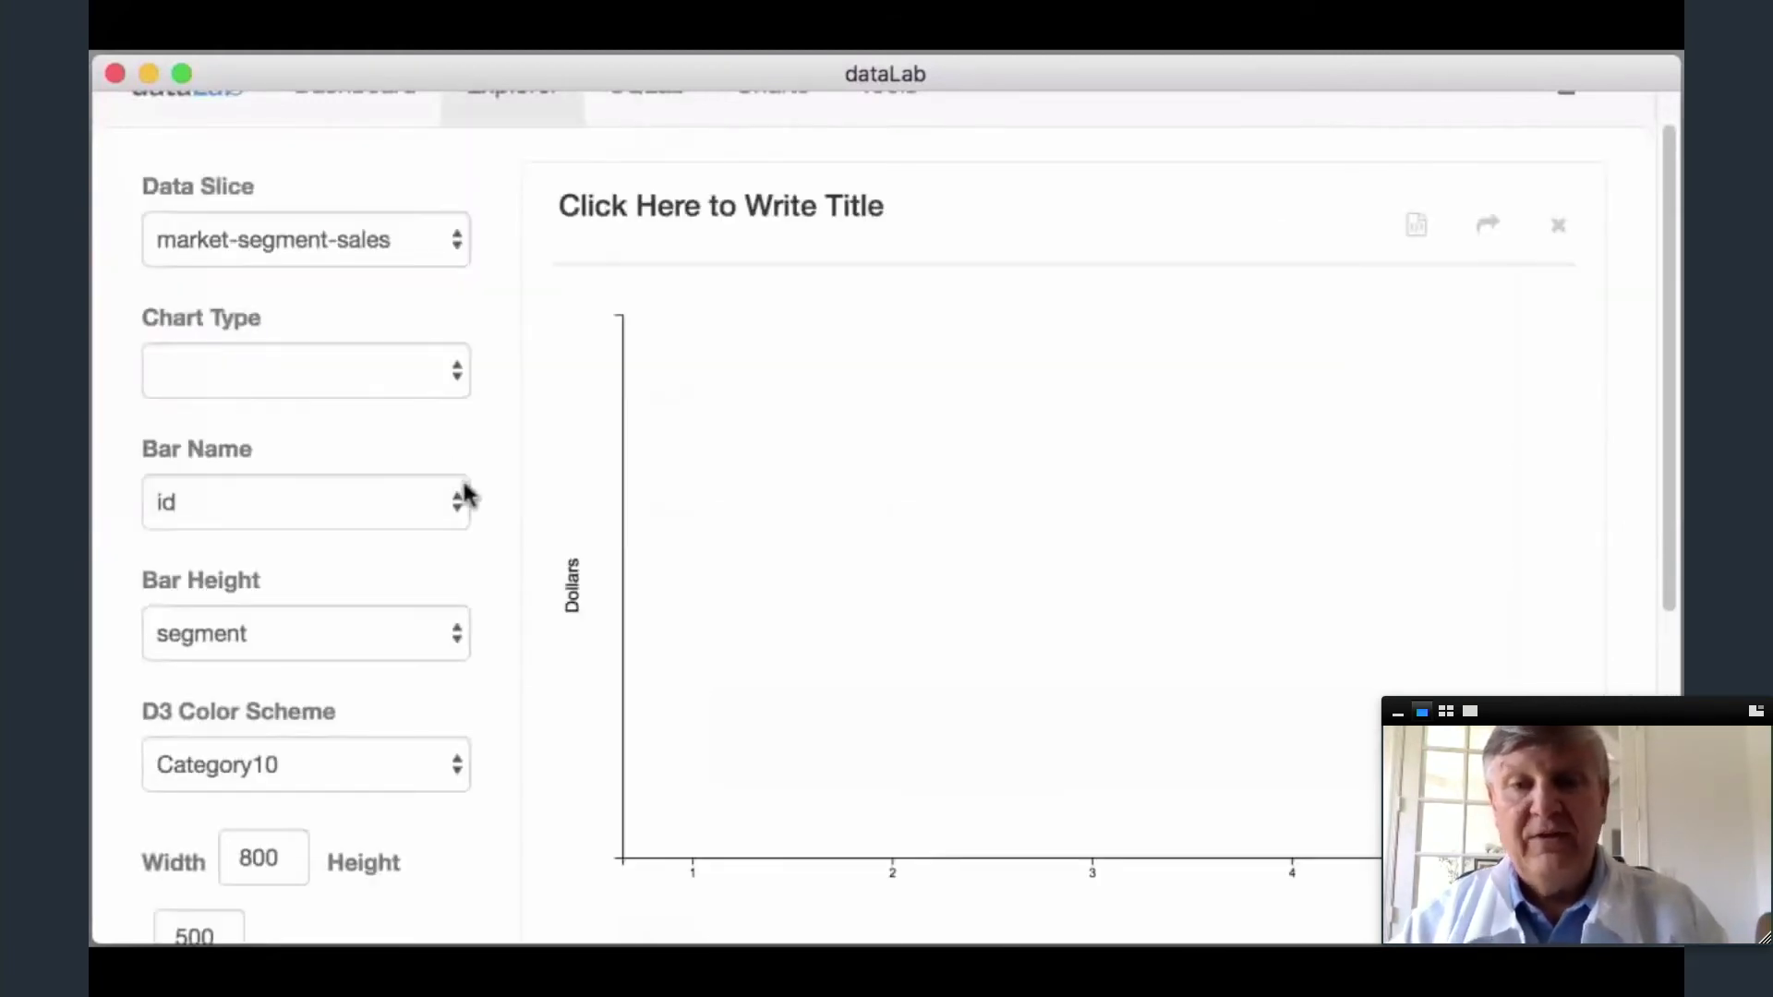
- Make the chart a pie titled 'Sales by Market Segment'
click(305, 371)
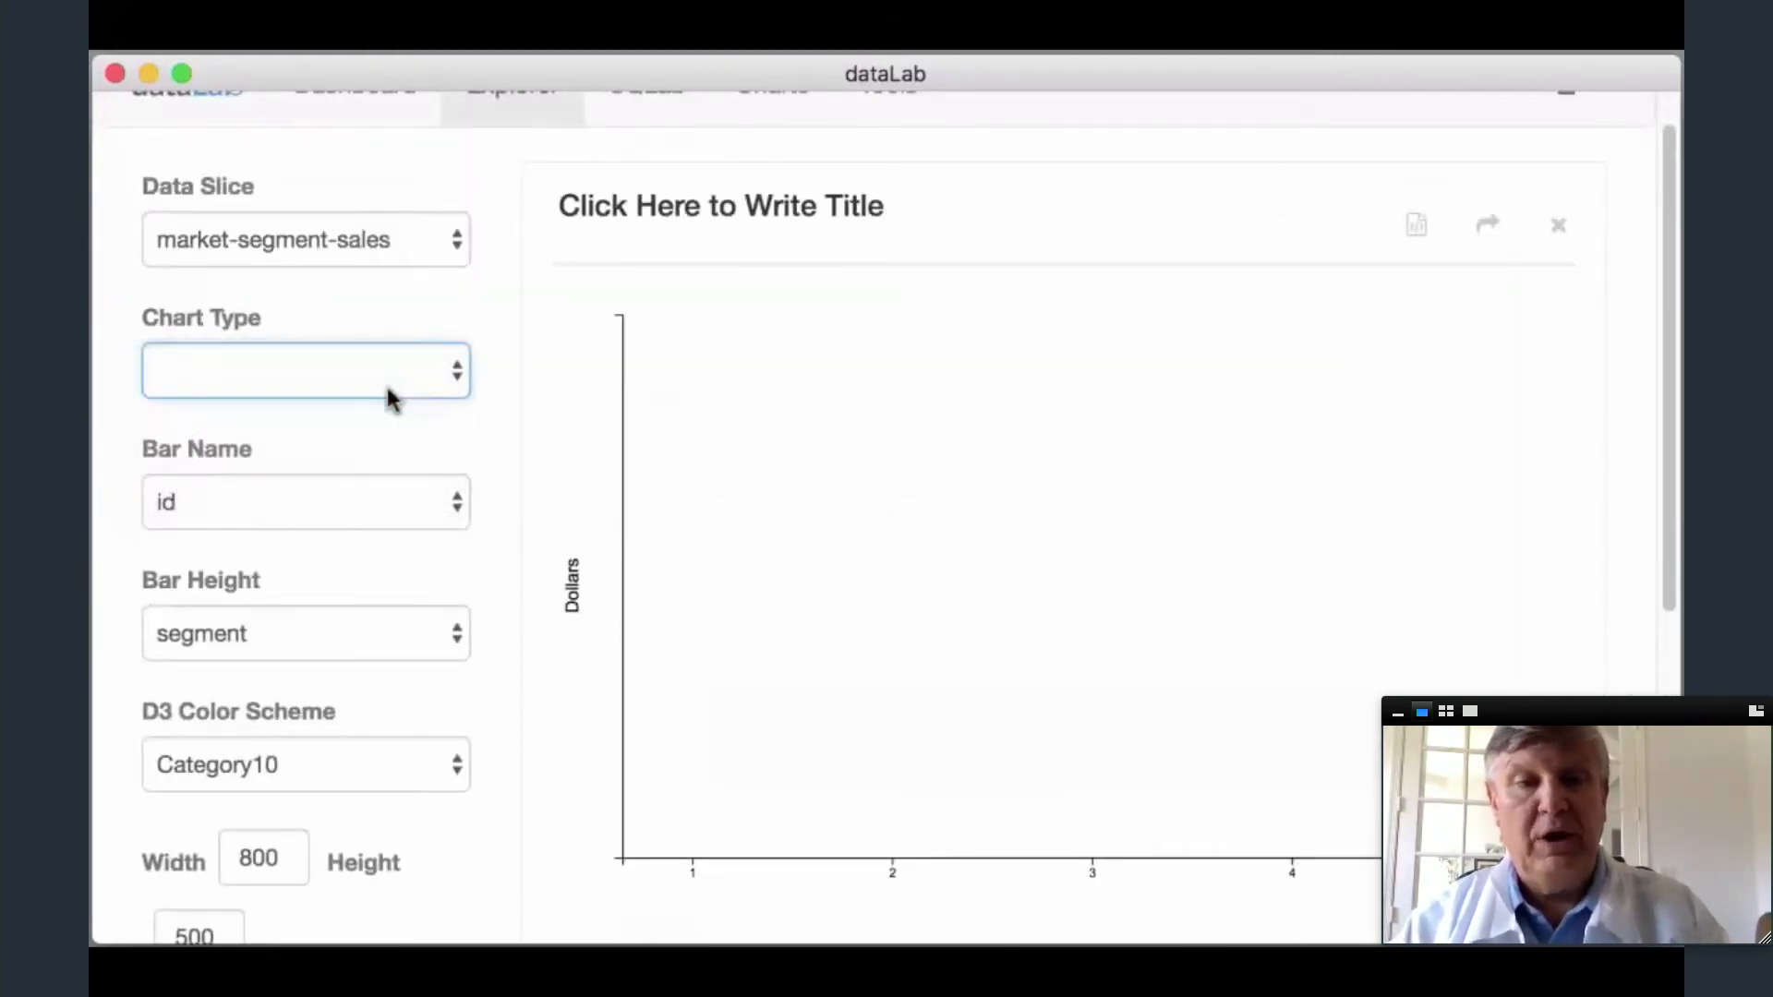
click(305, 371)
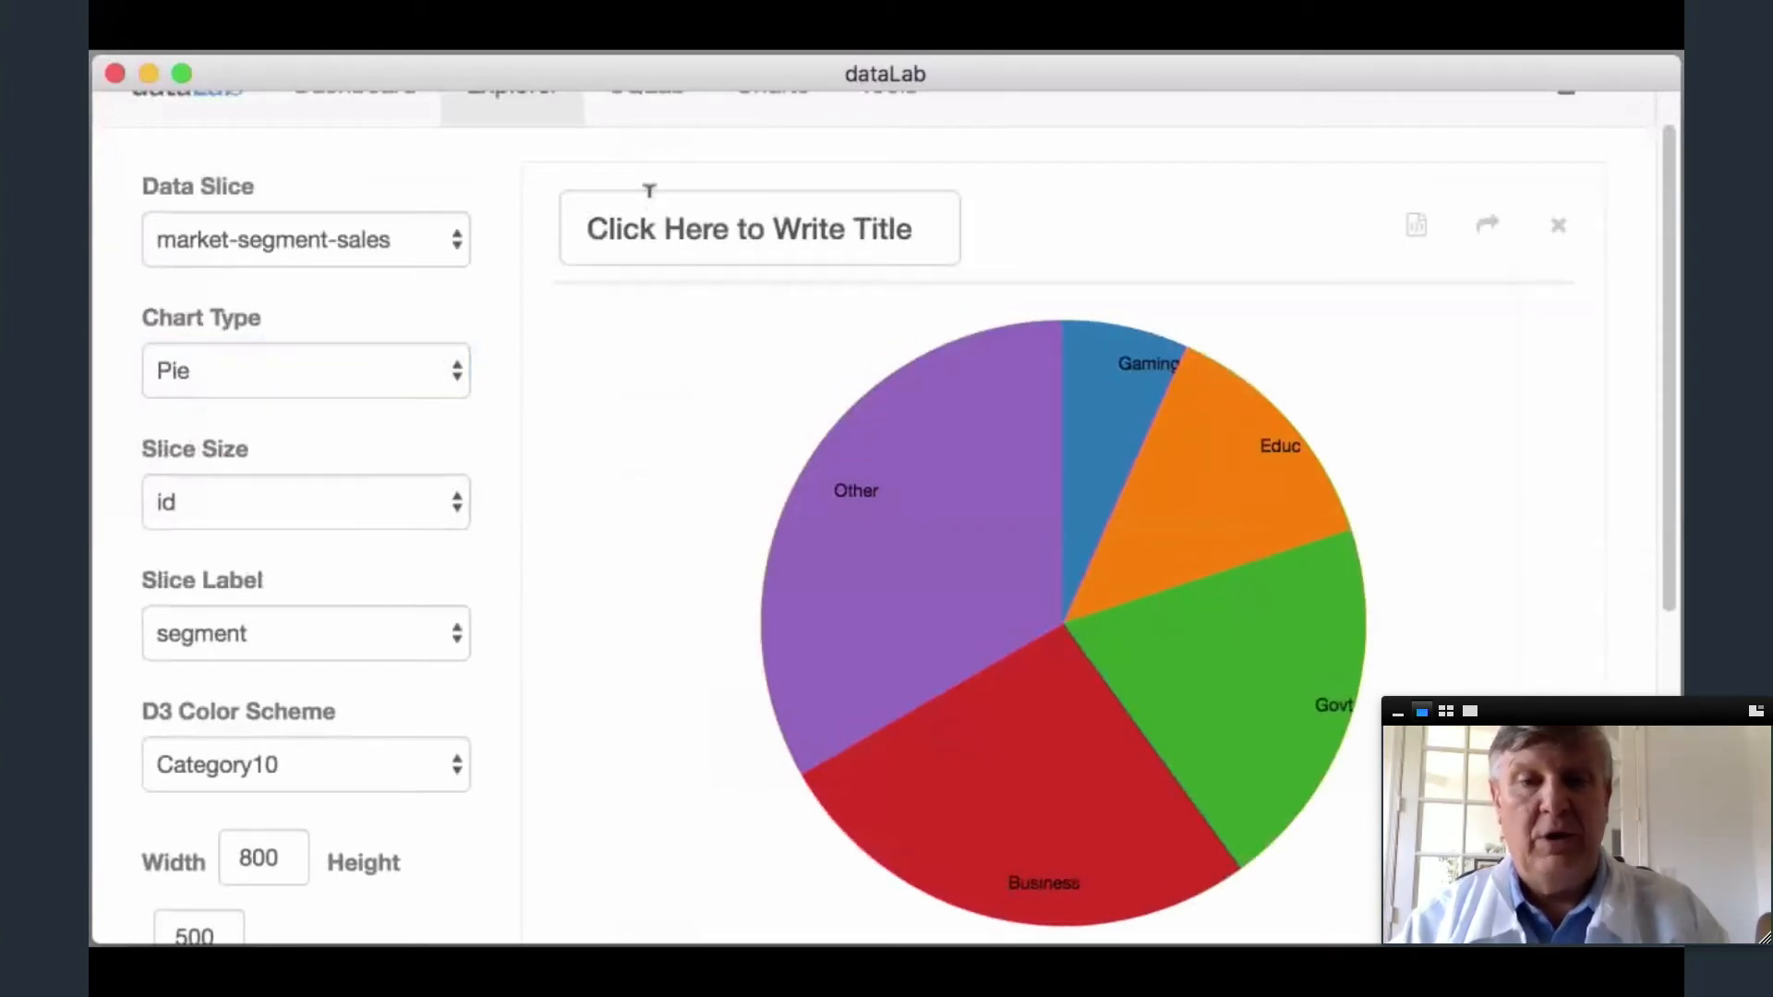
text(S)
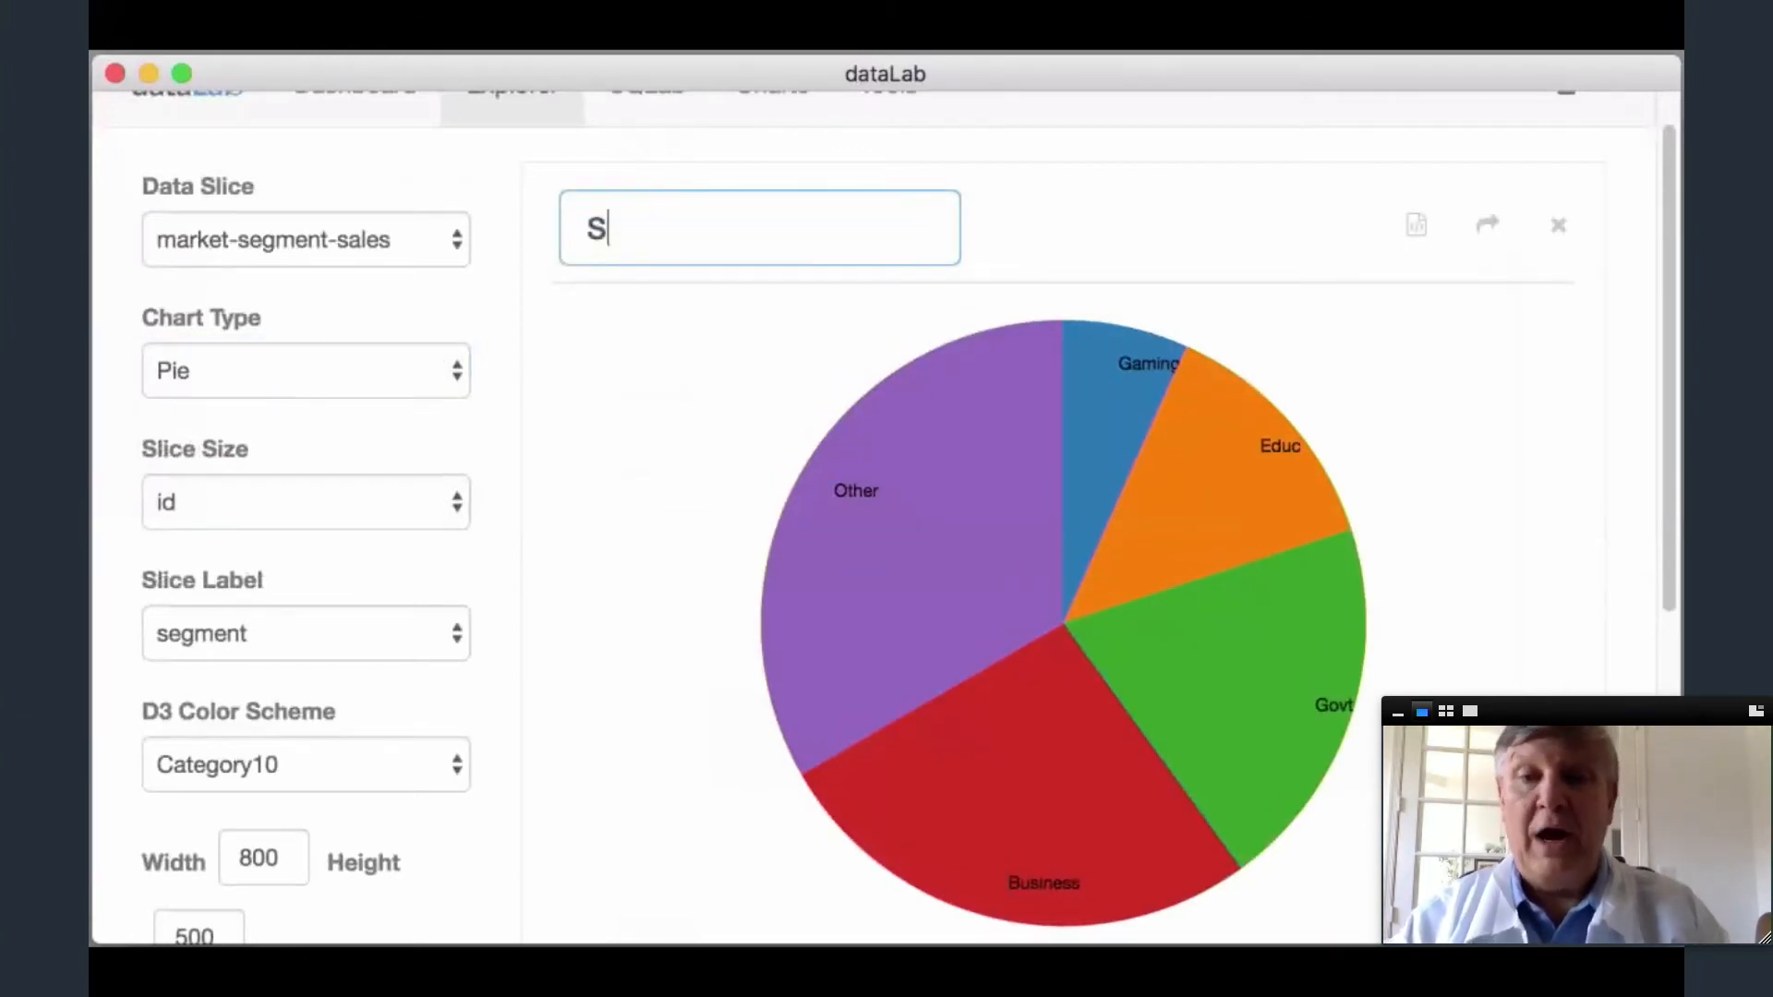
text(ales by Market Segment)
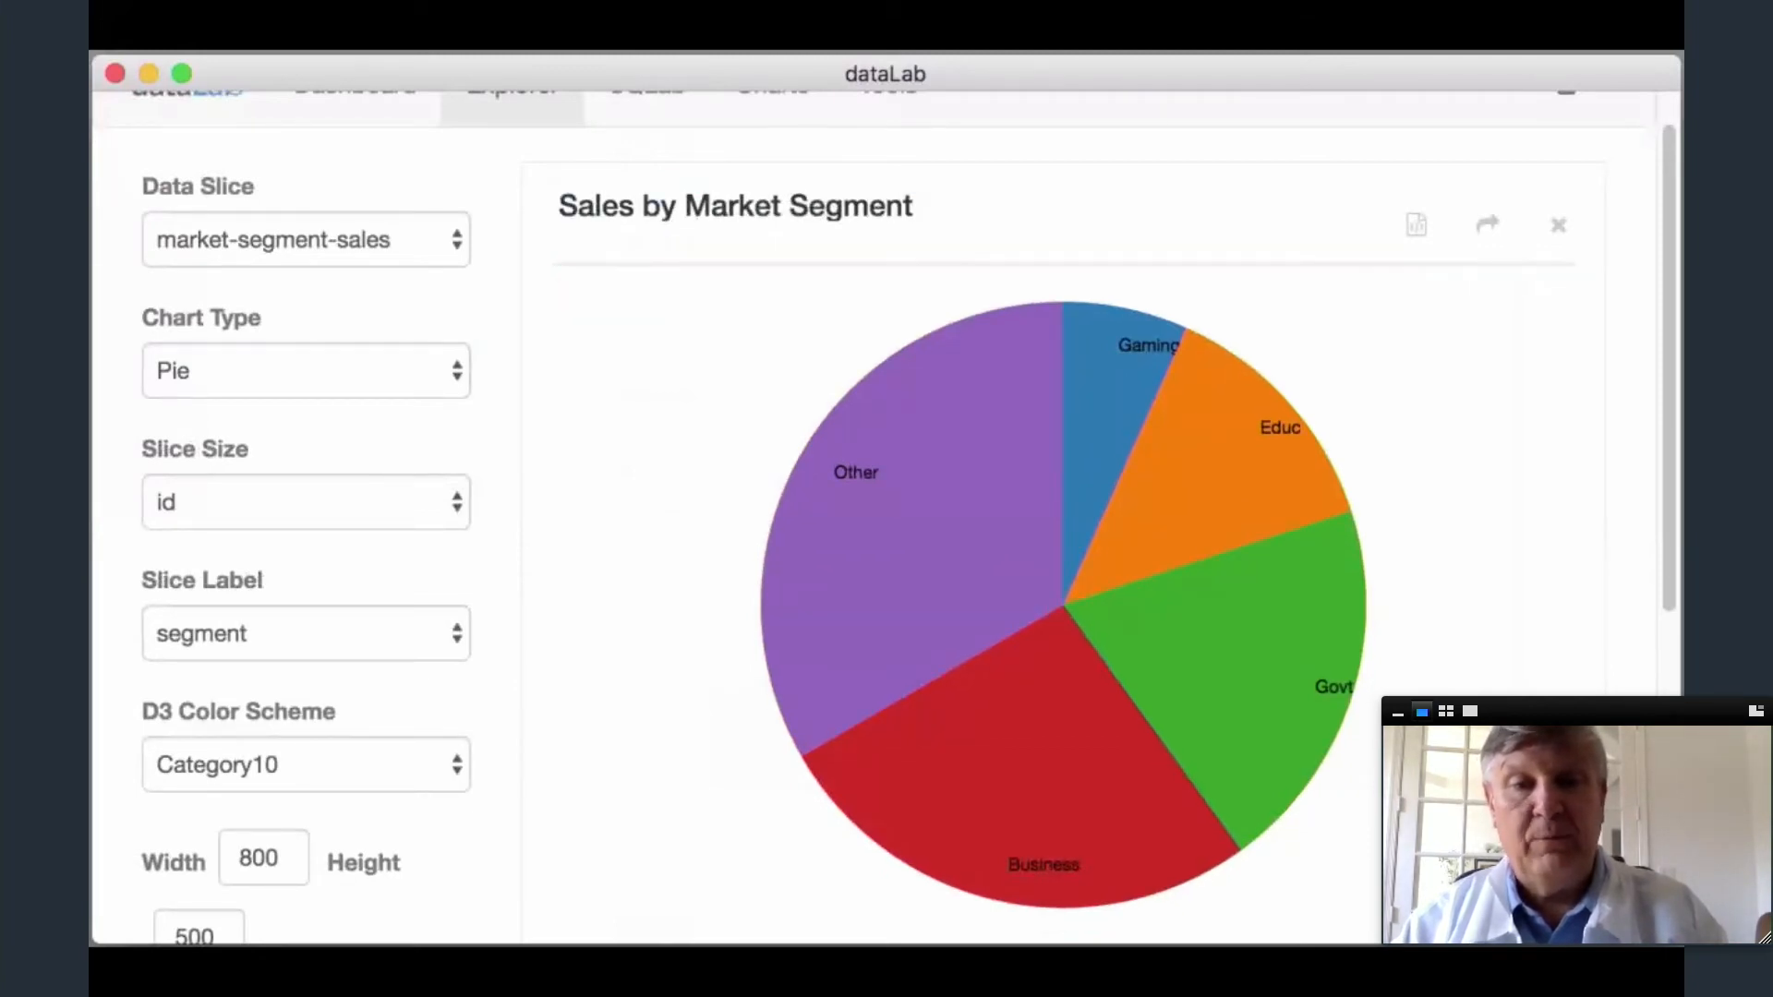
scroll(down, 3)
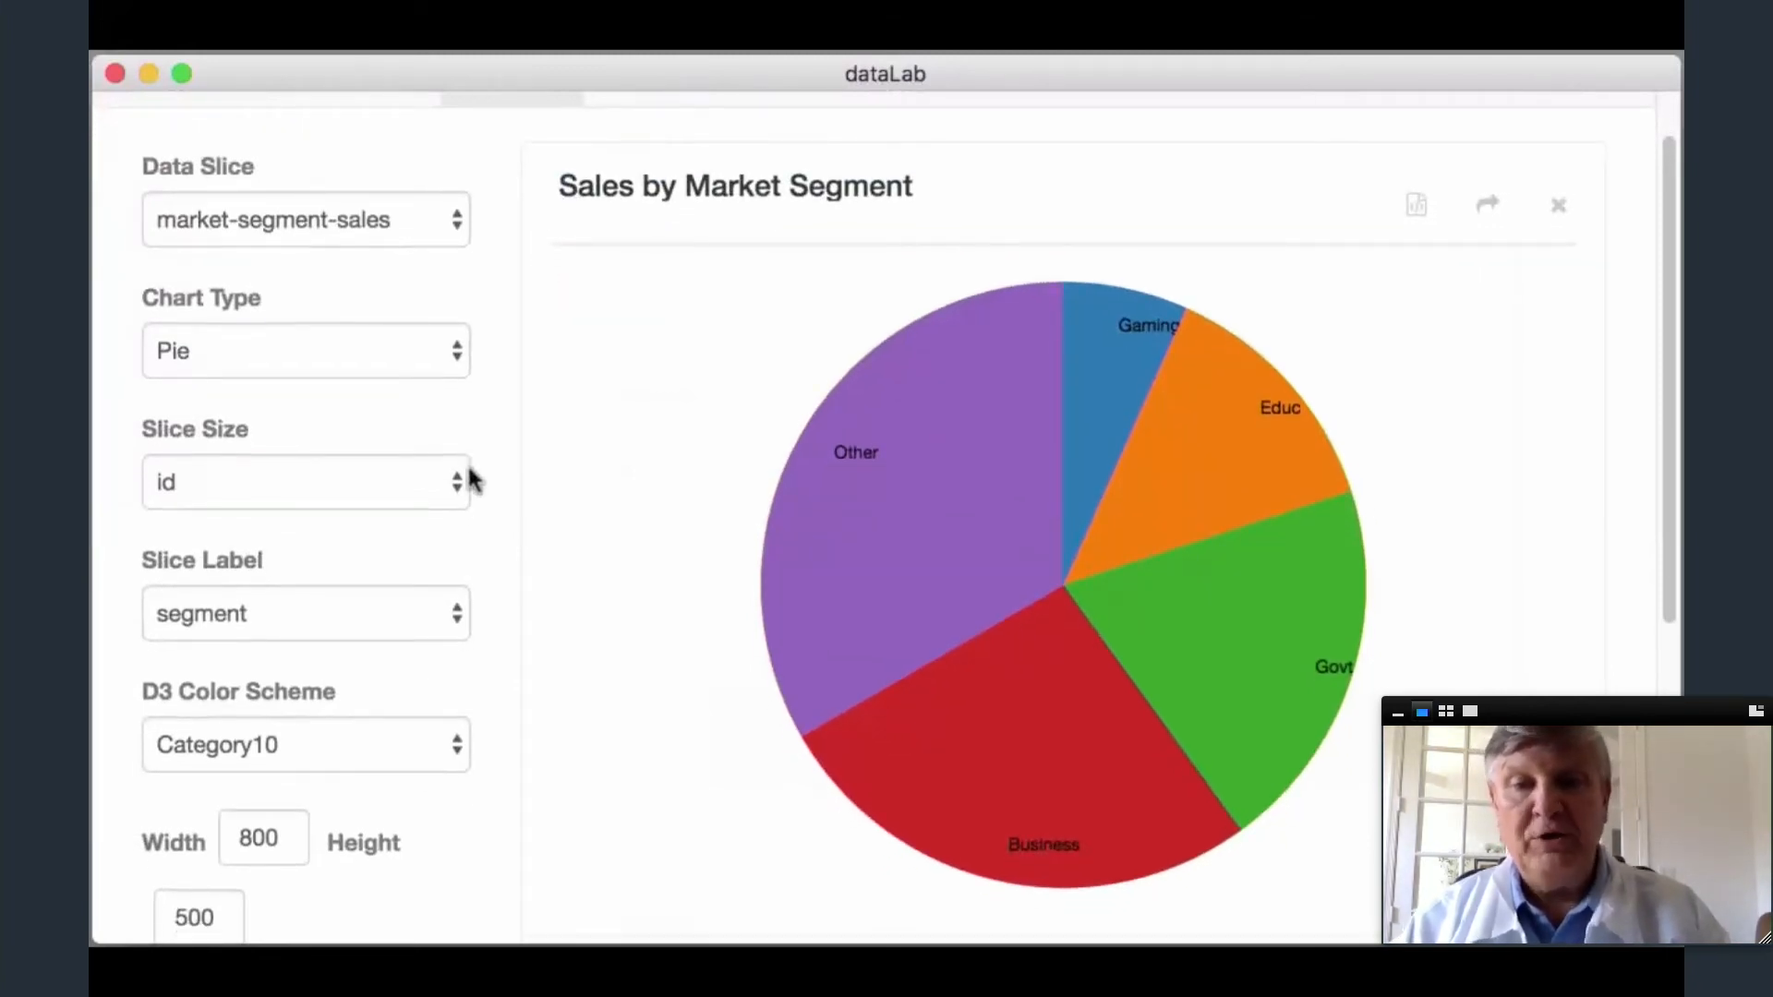
- Size the pie slices by sales and use the Category20 colour scheme
click(305, 482)
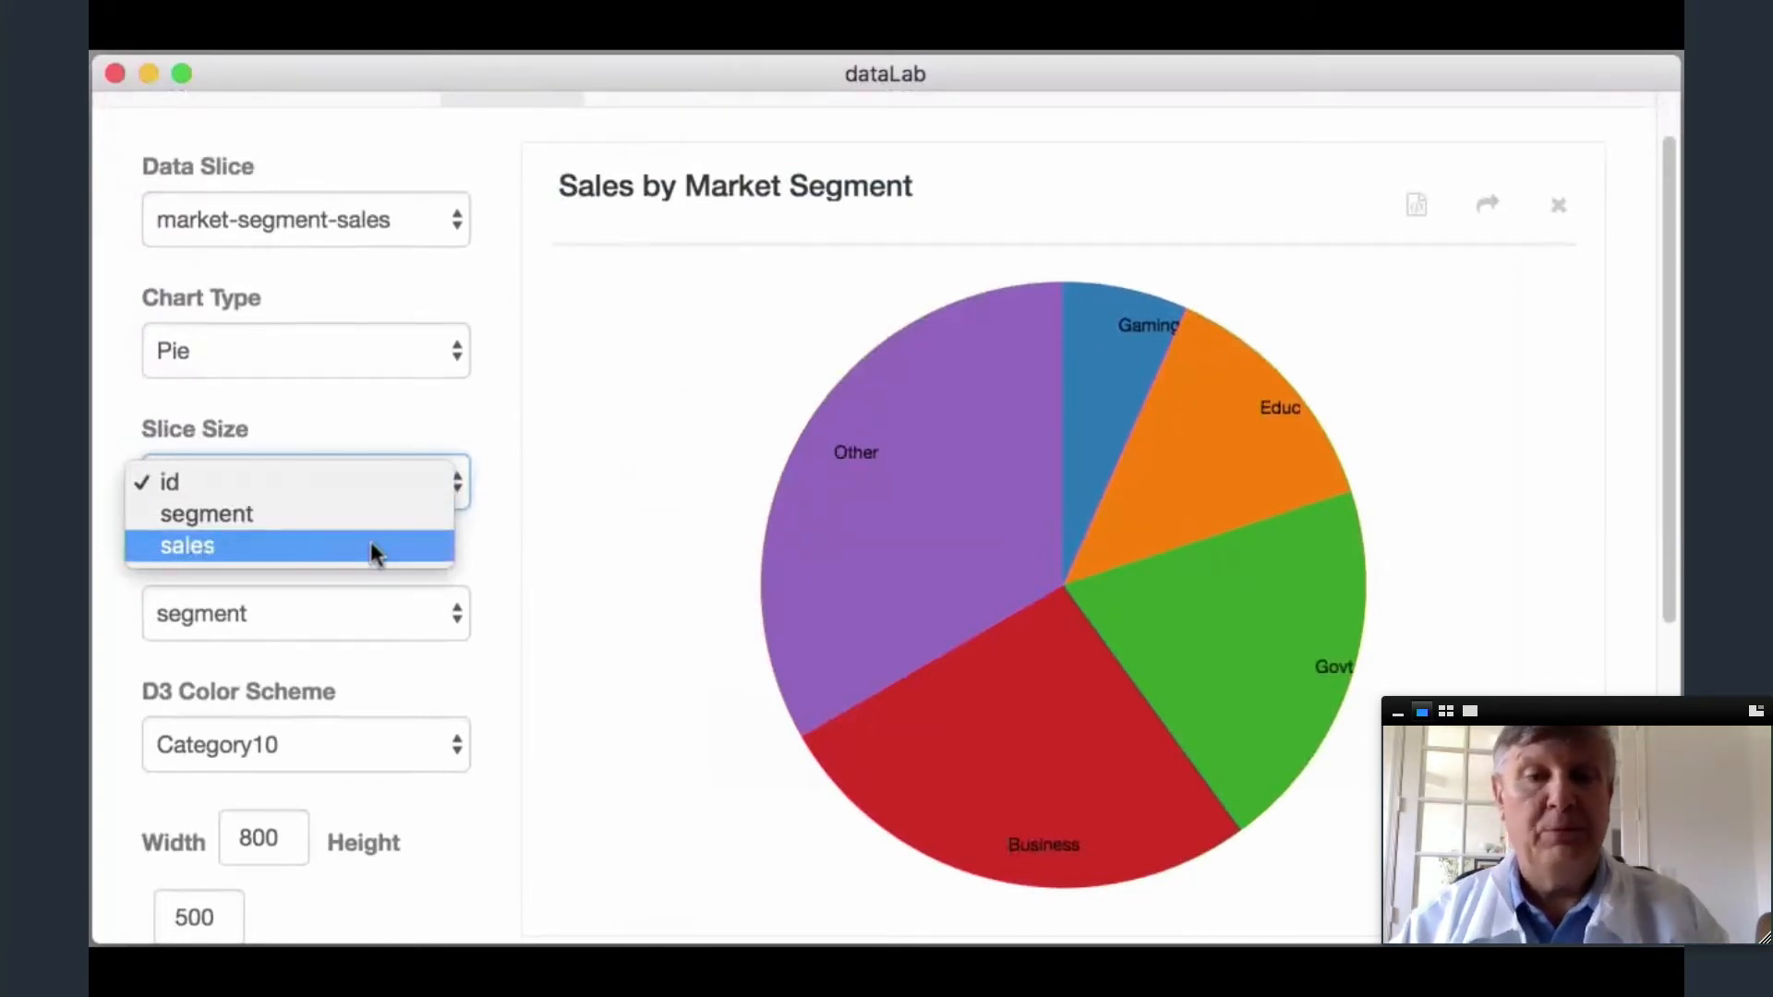
click(187, 546)
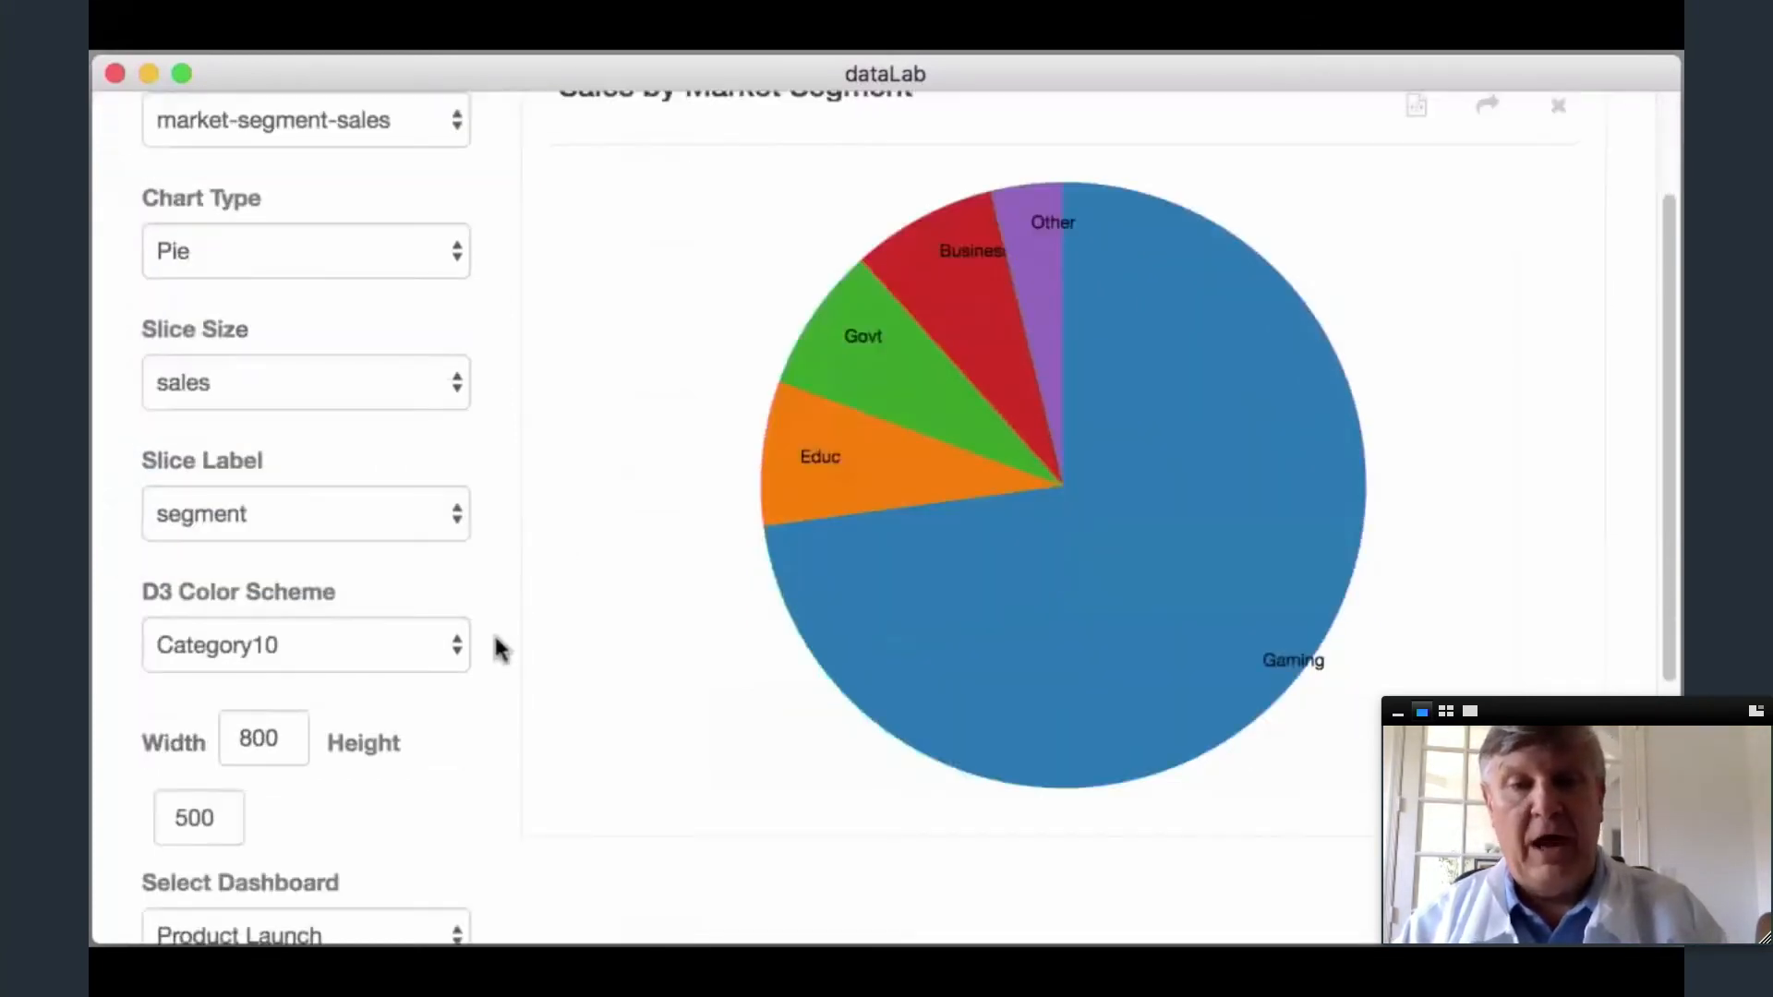
click(305, 645)
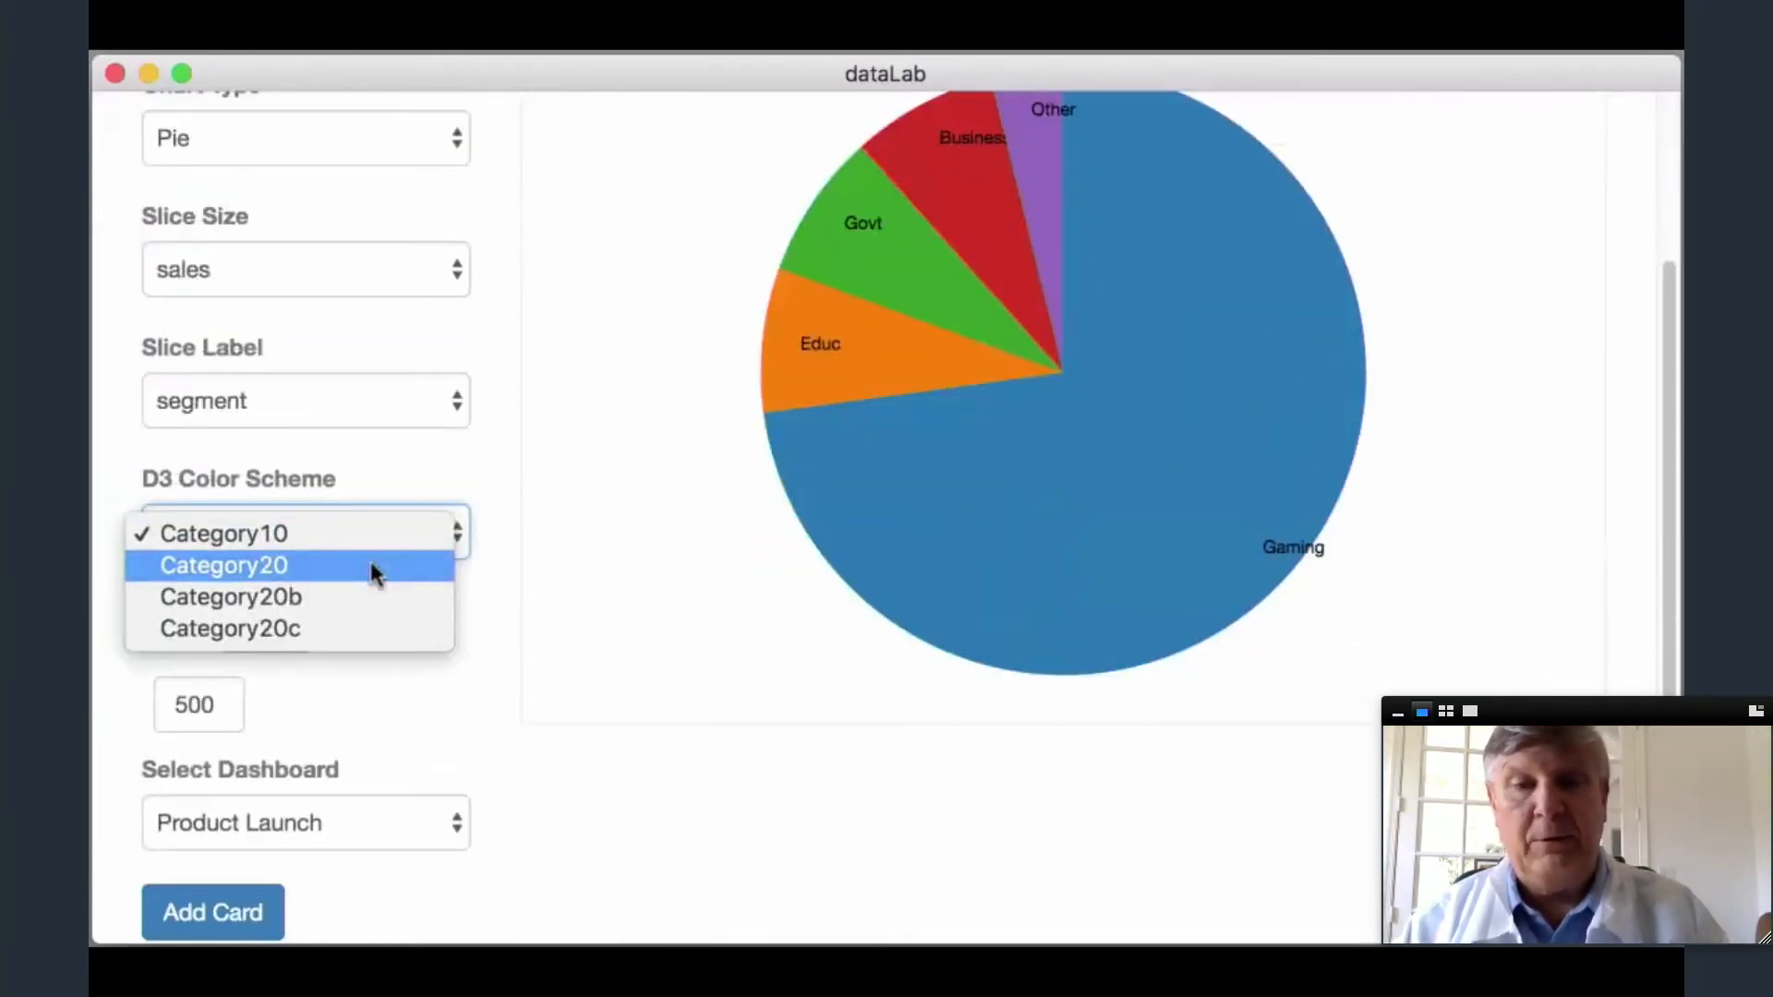
click(224, 565)
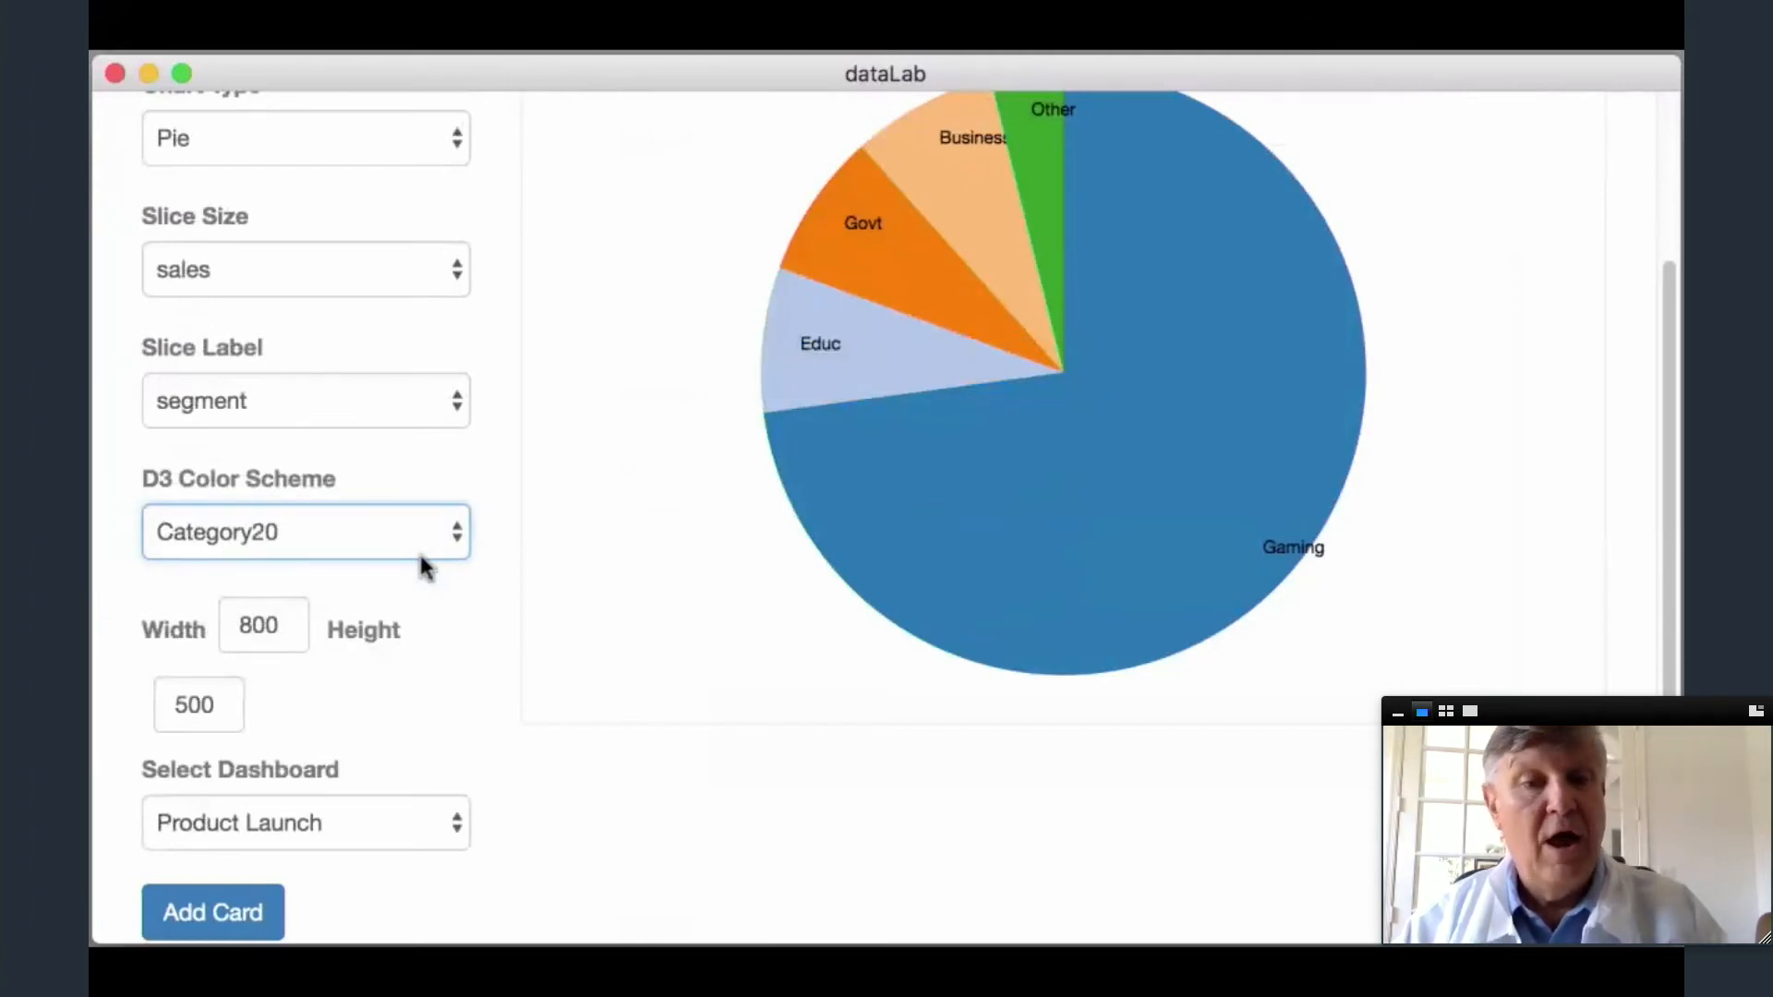
scroll(down, 3)
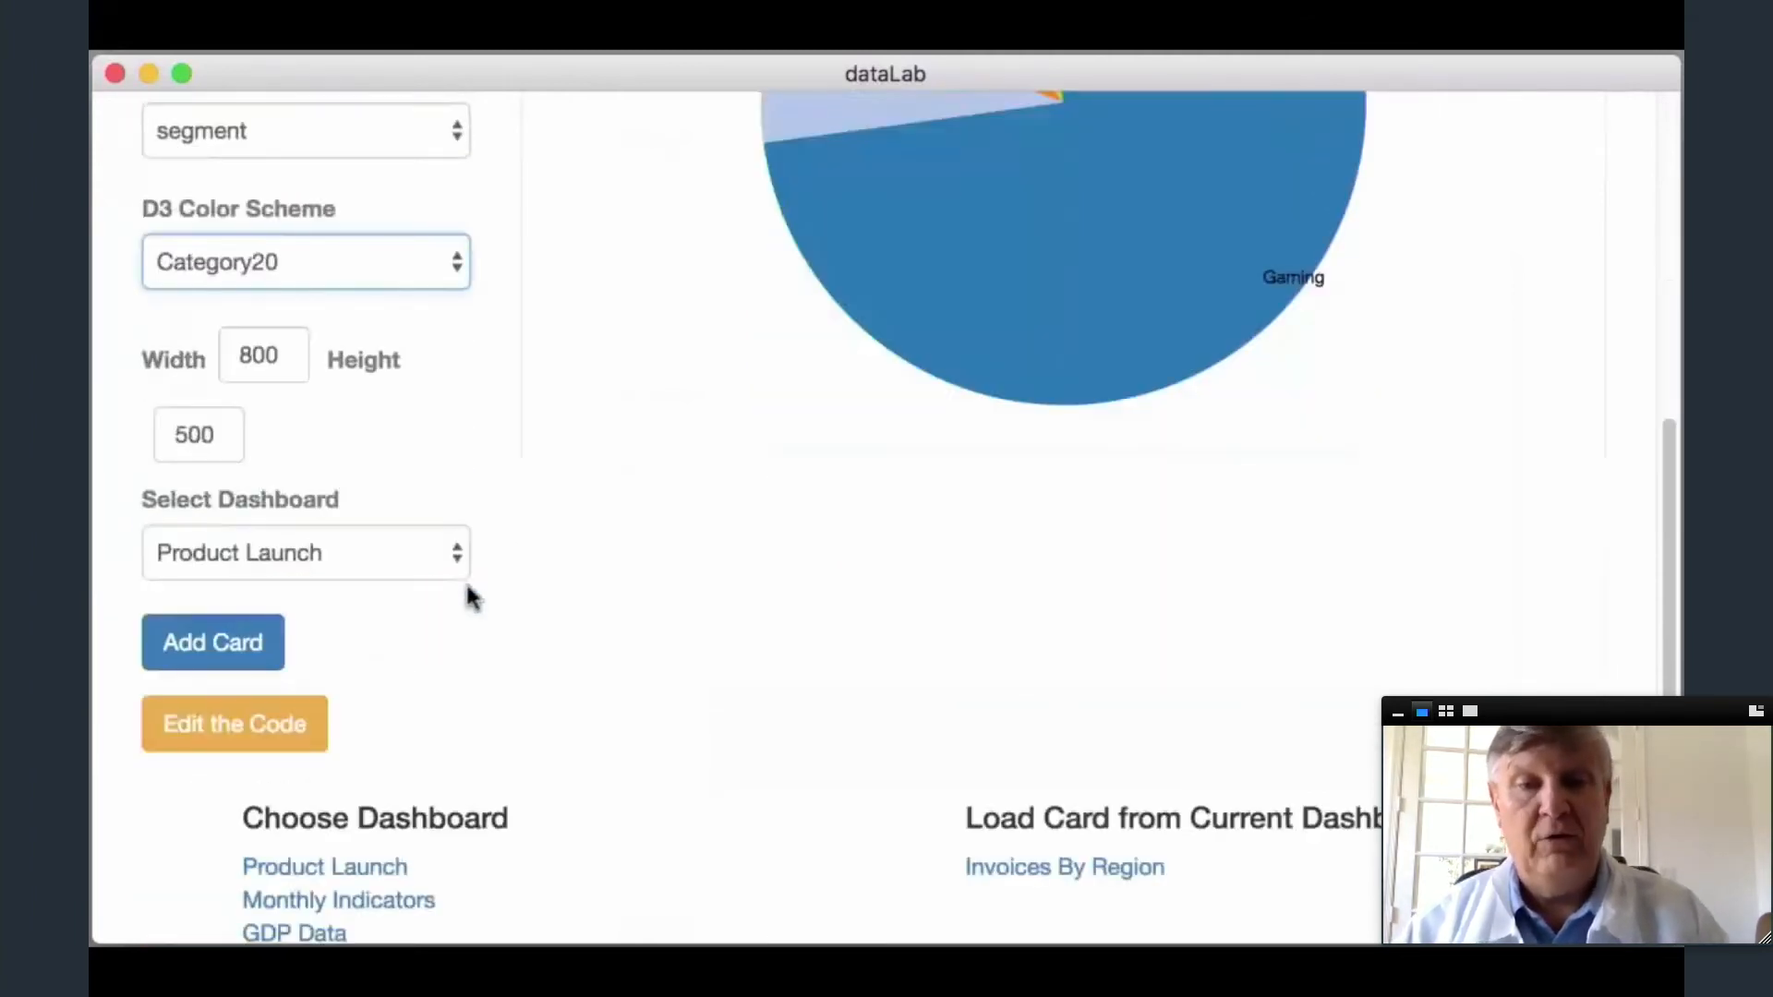
click(233, 724)
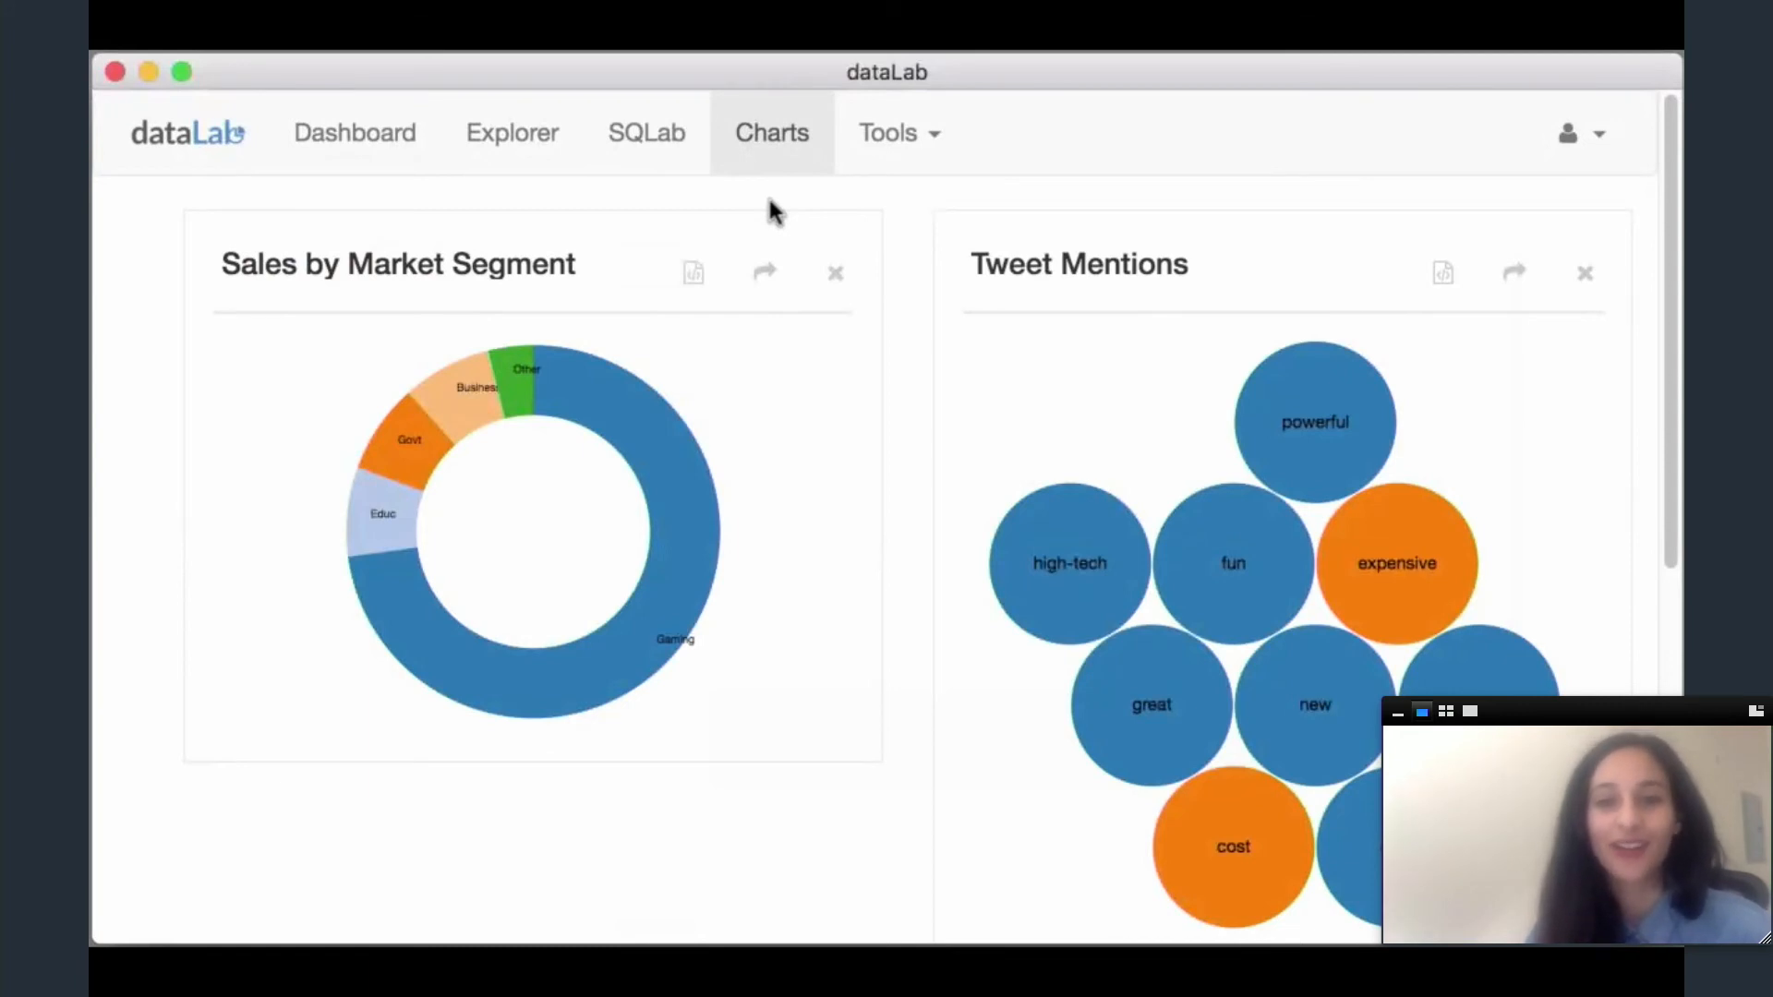
- Send the card to two coworkers with a note to focus on gaming market share
click(763, 270)
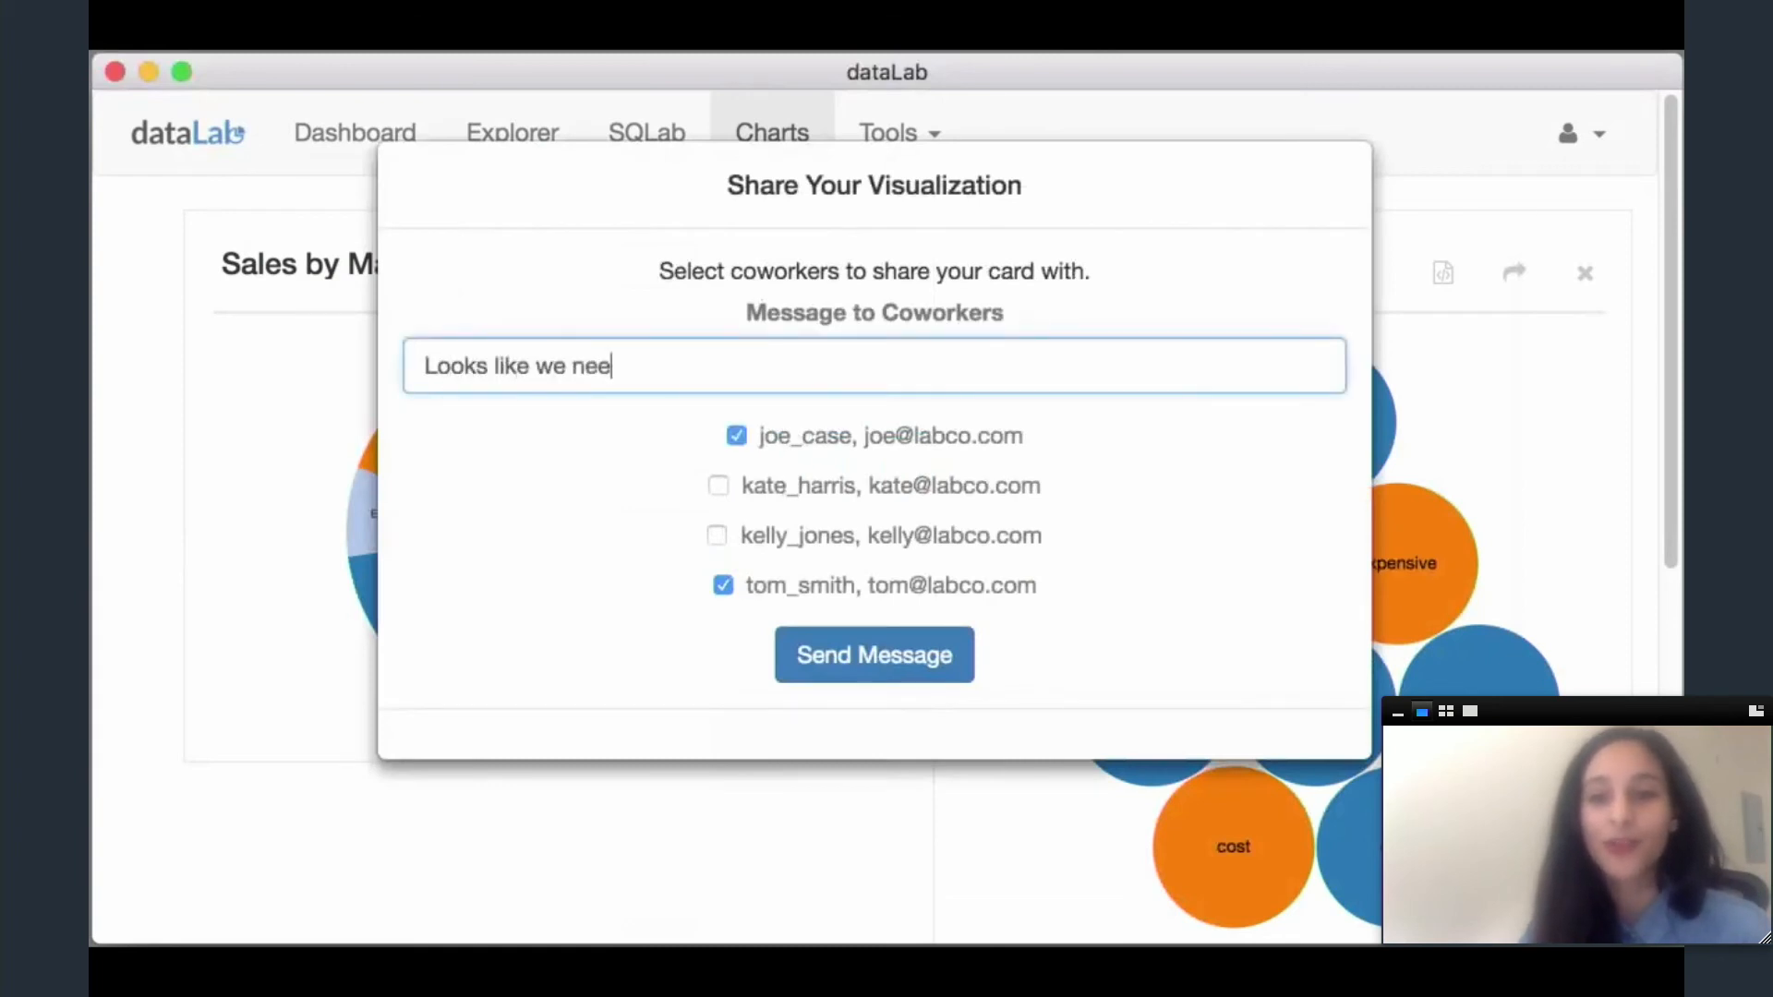
text(d to focus on the gaming market share!)
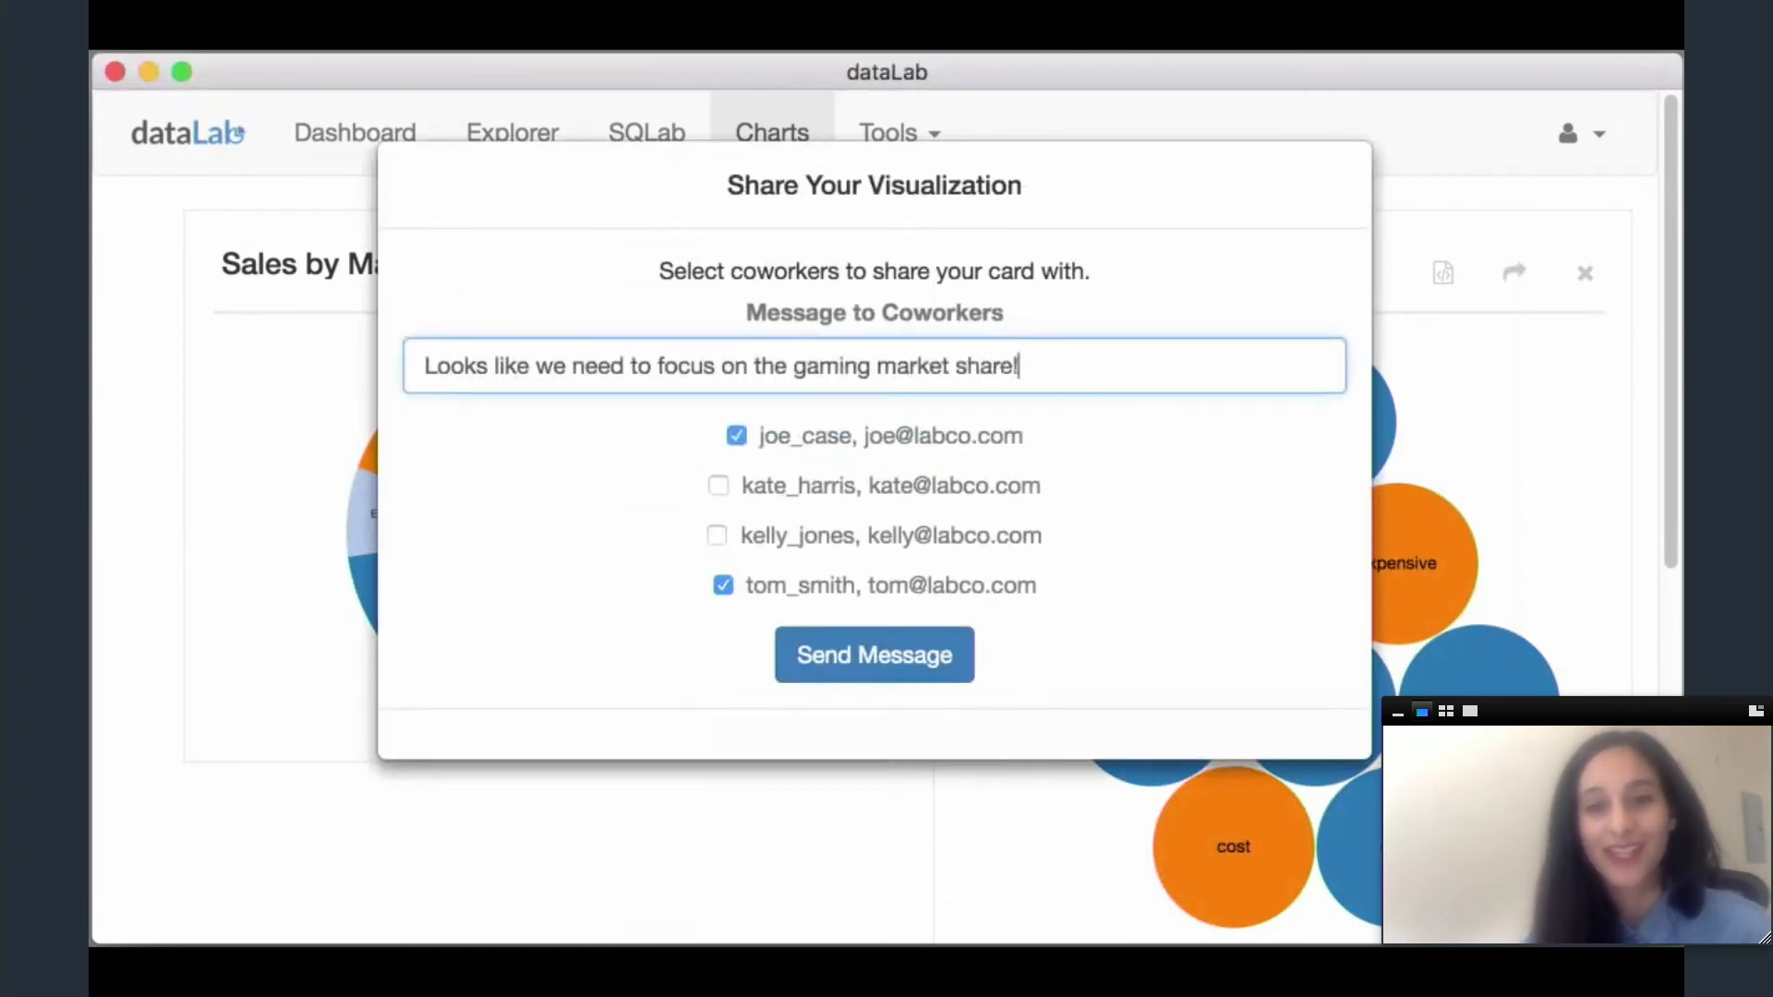
click(874, 654)
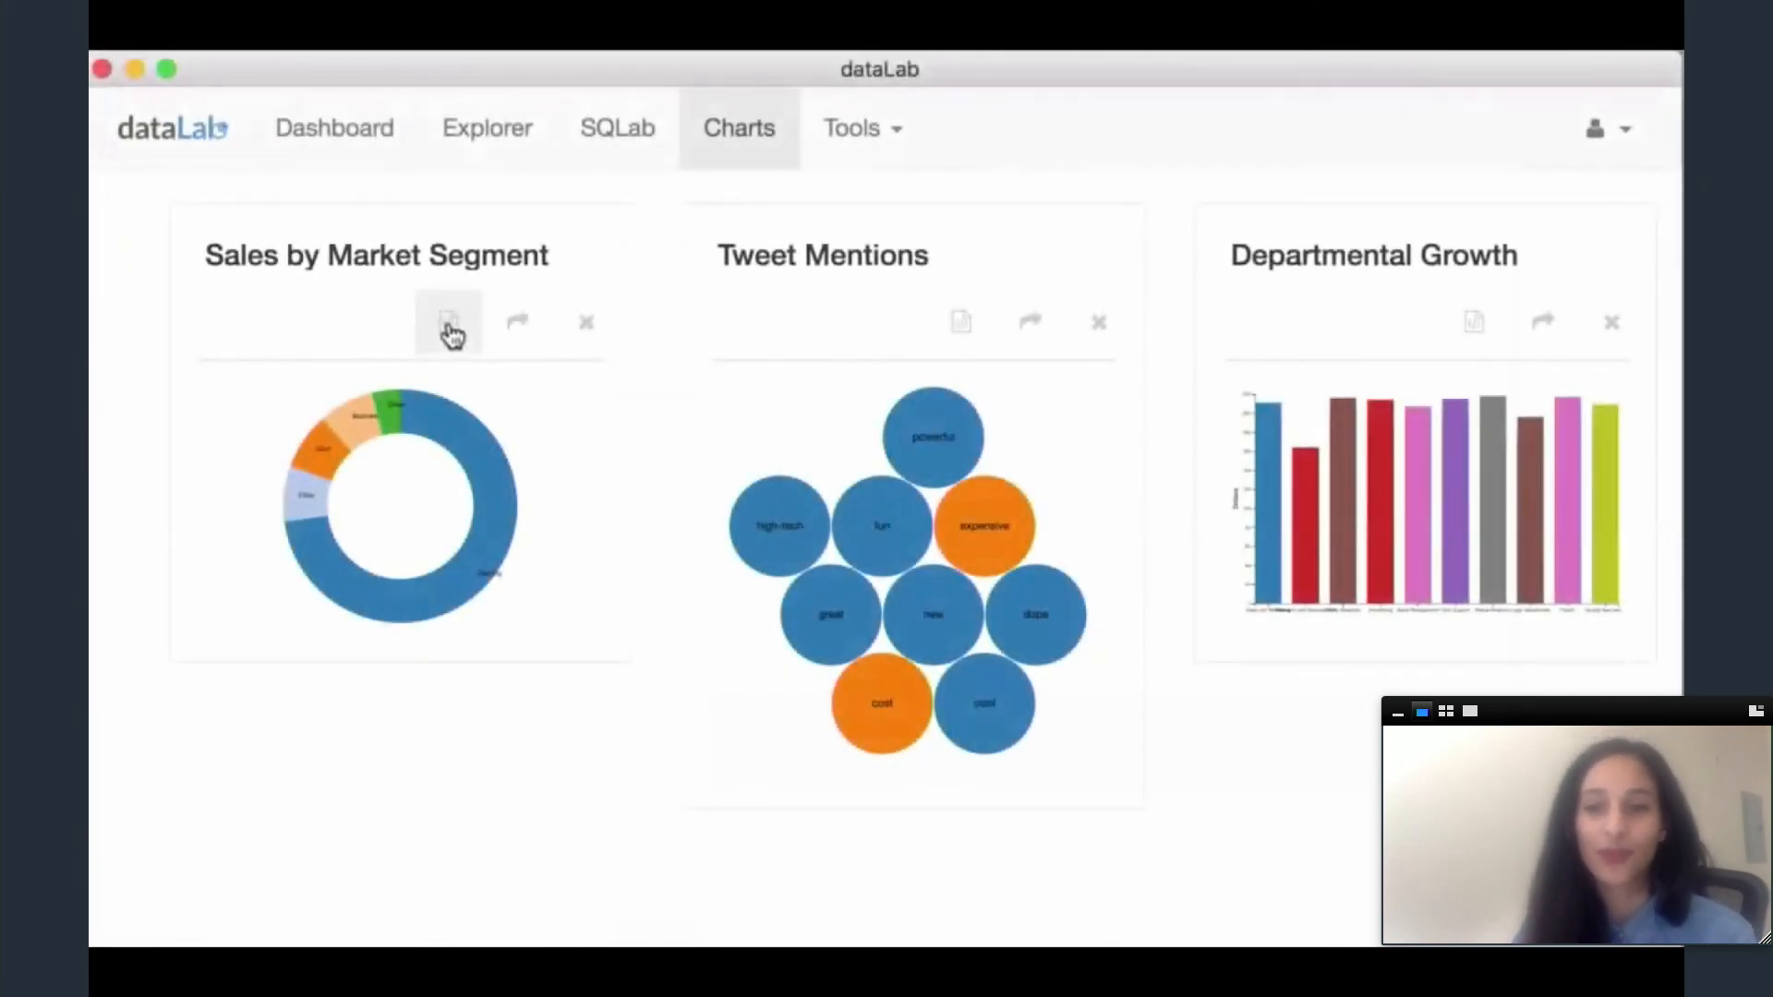
- Export the Sales by Market Segment card as SVG, opening the save dialog
click(446, 324)
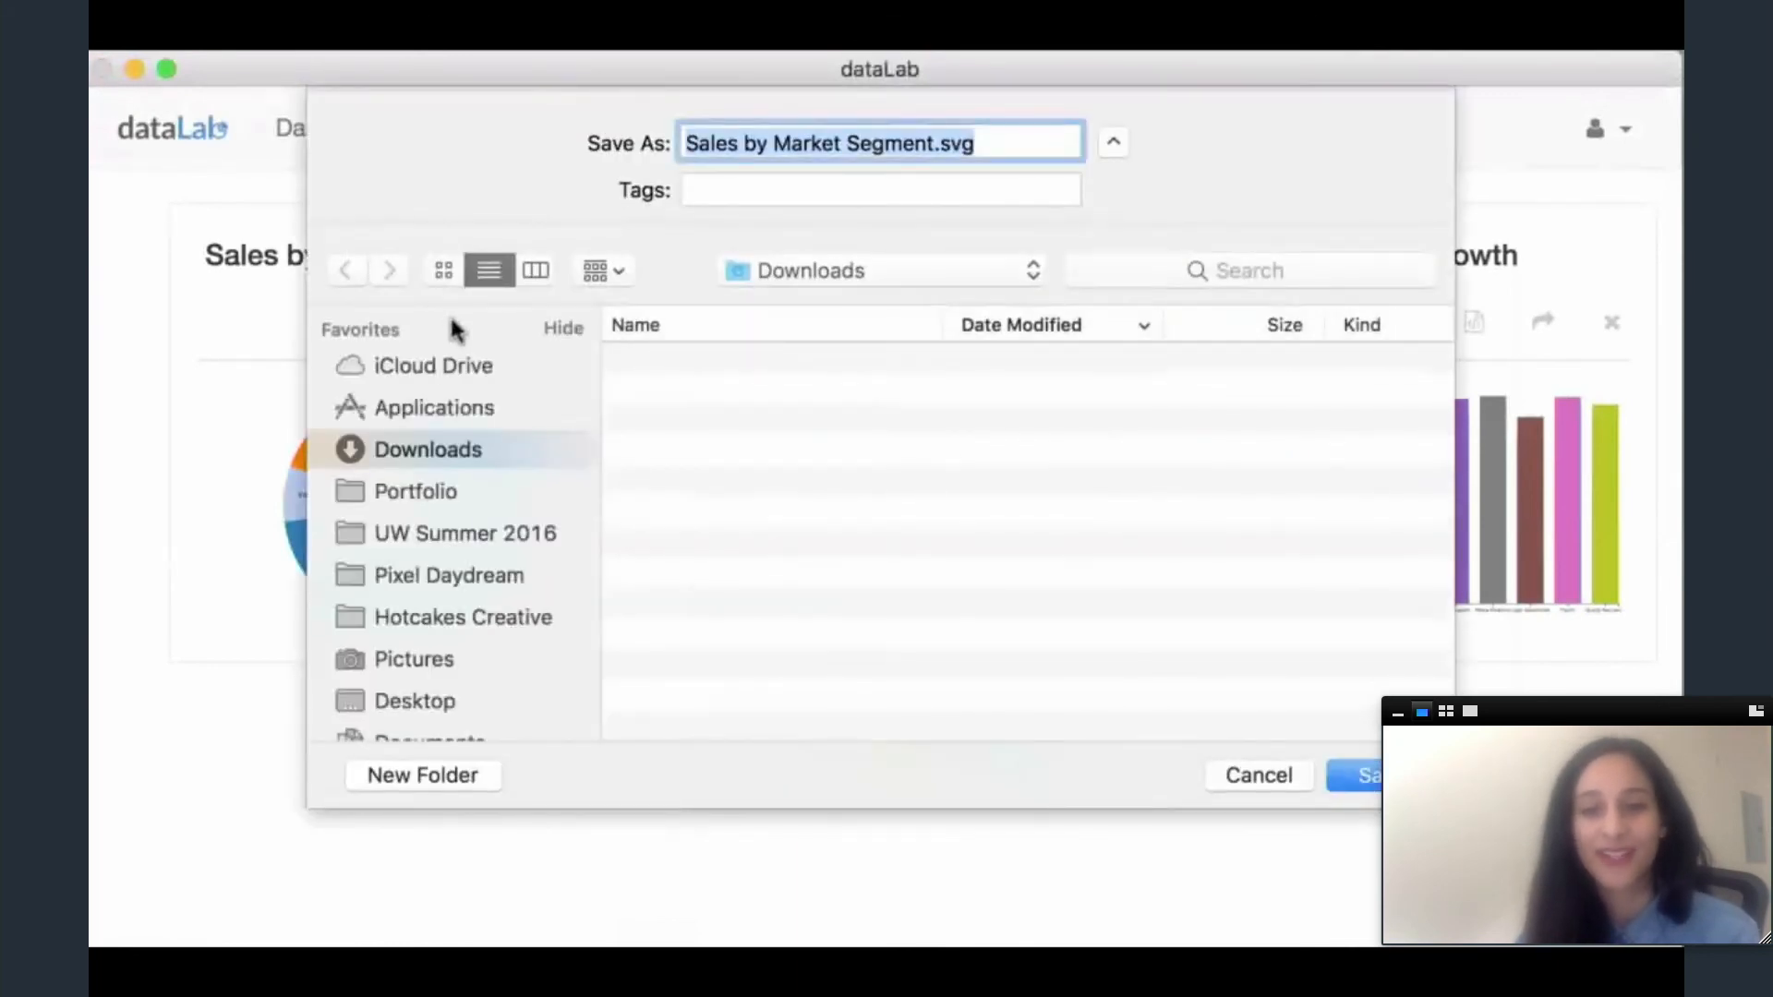